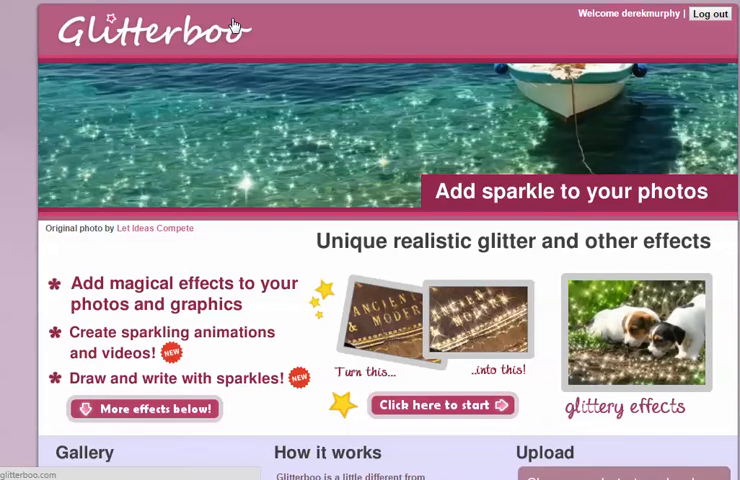
{"action": "mouse_move", "coordinate": [257, 65]}
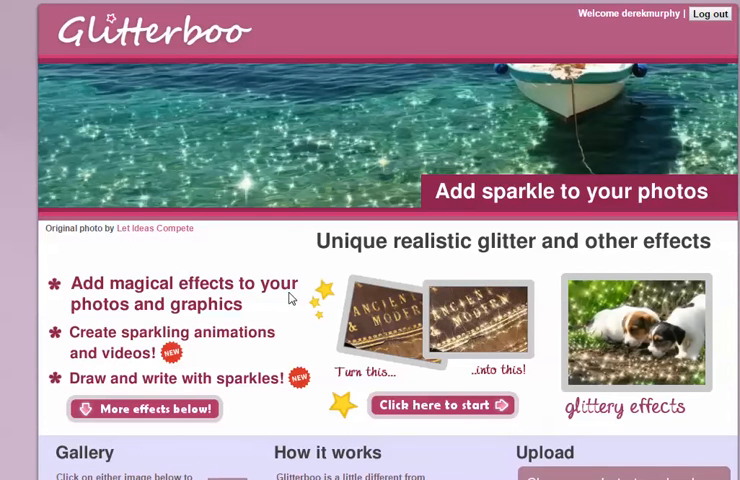
{"action": "mouse_move", "coordinate": [307, 300]}
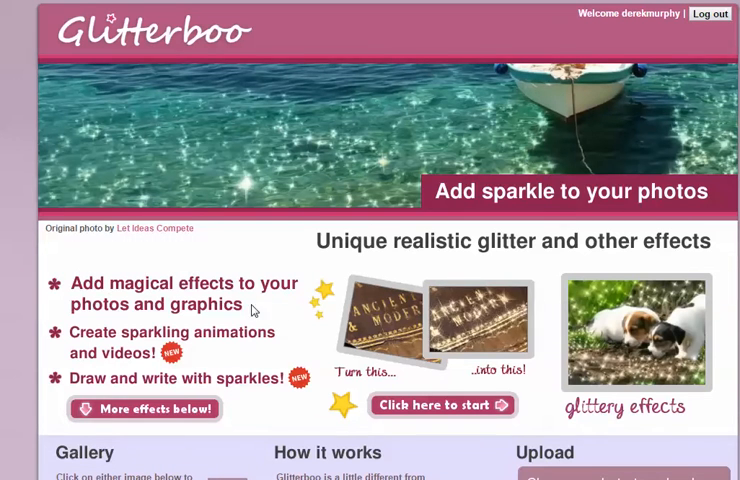
Browse the Glitterboo home page's gallery, how-it-works and photo upload sections
{"action": "scroll", "scroll_direction": "down", "scroll_amount": 3}
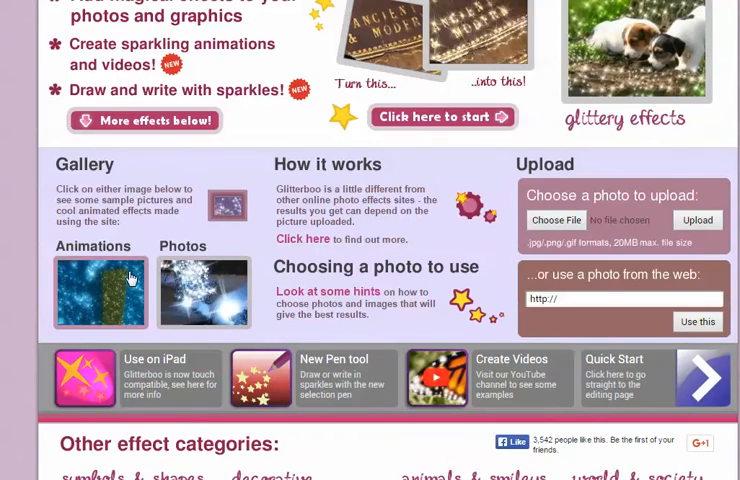
{"action": "scroll", "scroll_direction": "down", "scroll_amount": 3}
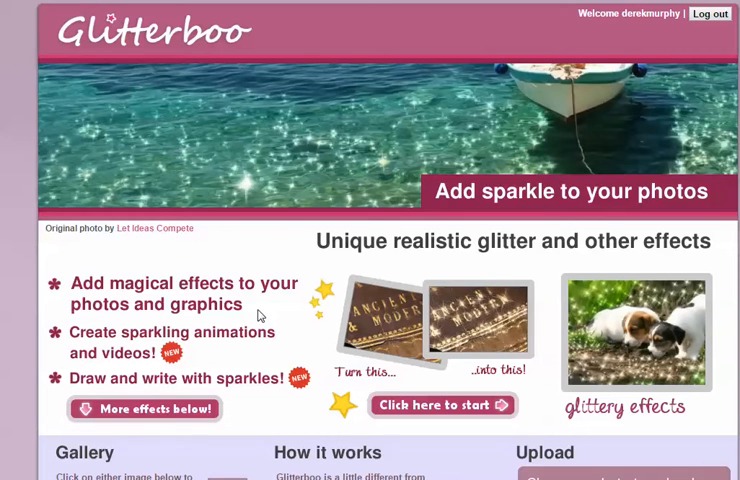
{"action": "mouse_move", "coordinate": [313, 287]}
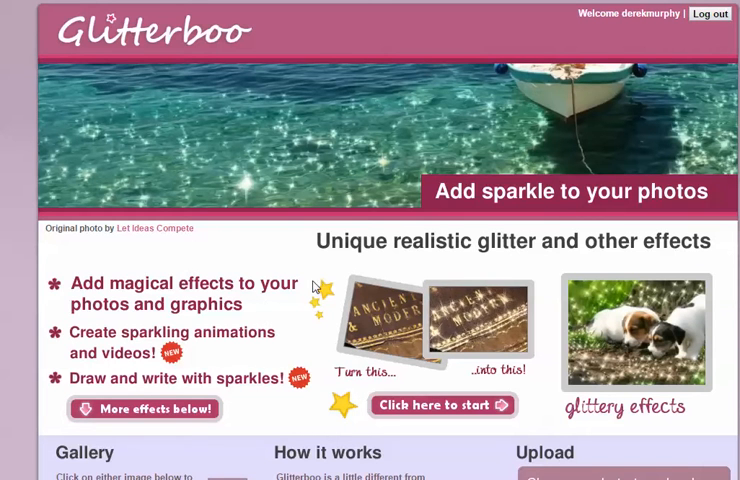
{"action": "mouse_move", "coordinate": [490, 212]}
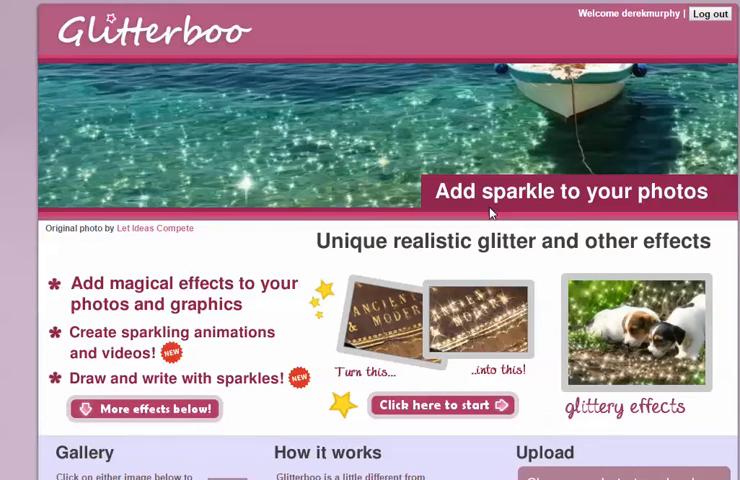
{"action": "mouse_move", "coordinate": [577, 113]}
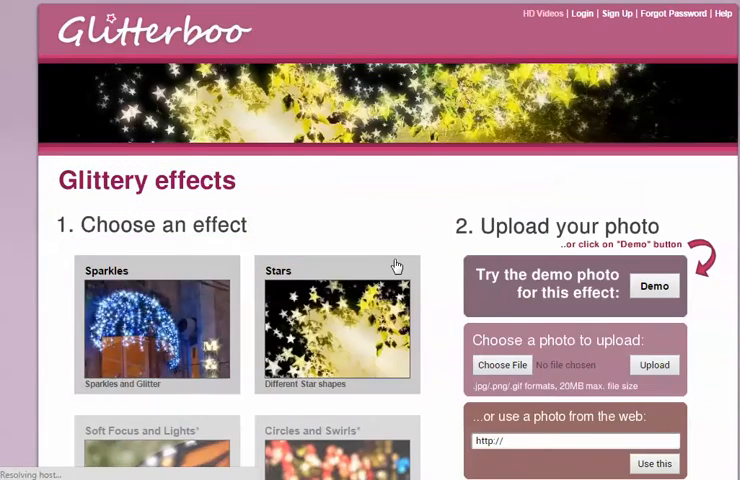
Keep the Sparkles effect selected and bring up the file chooser for a photo
{"action": "scroll", "scroll_direction": "down", "scroll_amount": 3}
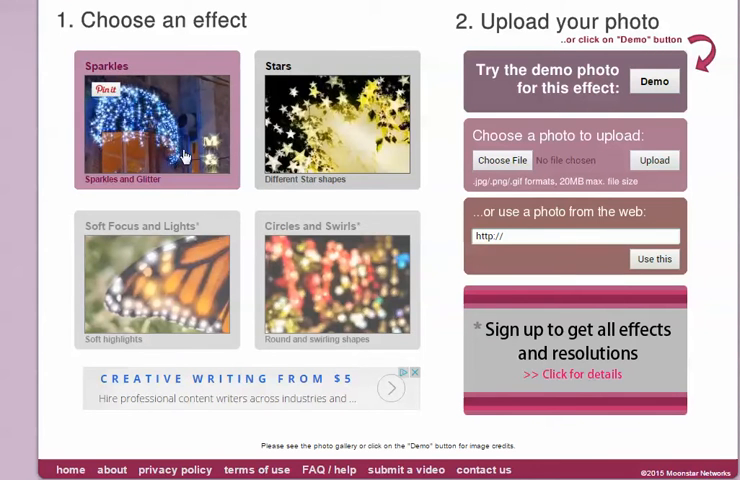
{"action": "mouse_move", "coordinate": [458, 231]}
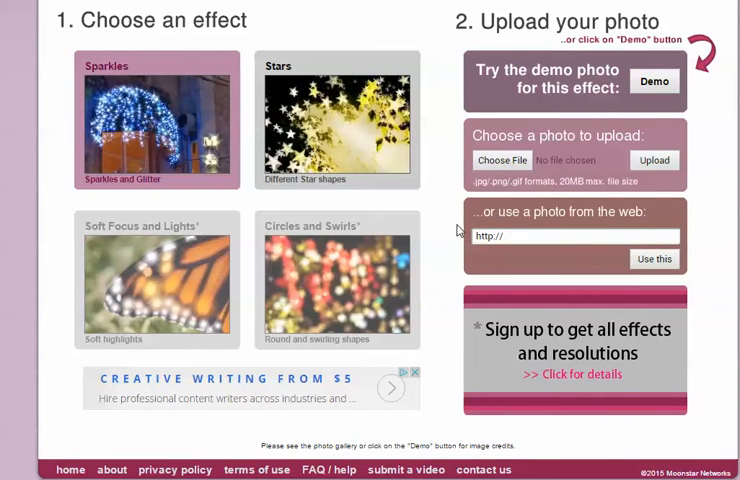
{"action": "scroll", "scroll_direction": "up", "scroll_amount": 3}
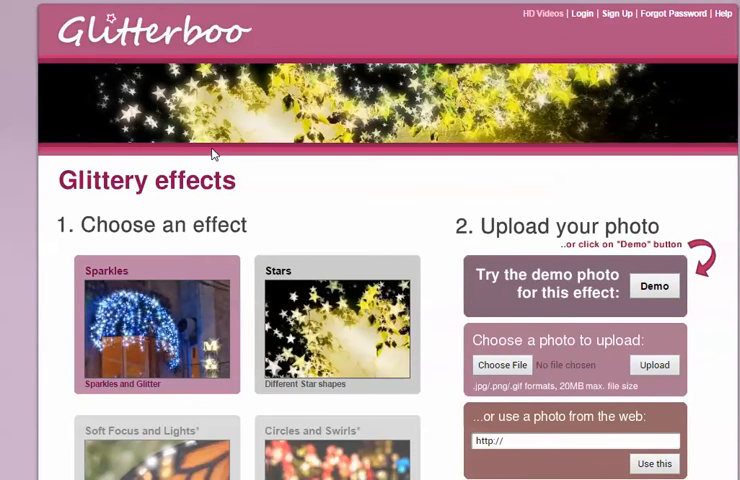
{"action": "mouse_move", "coordinate": [259, 224]}
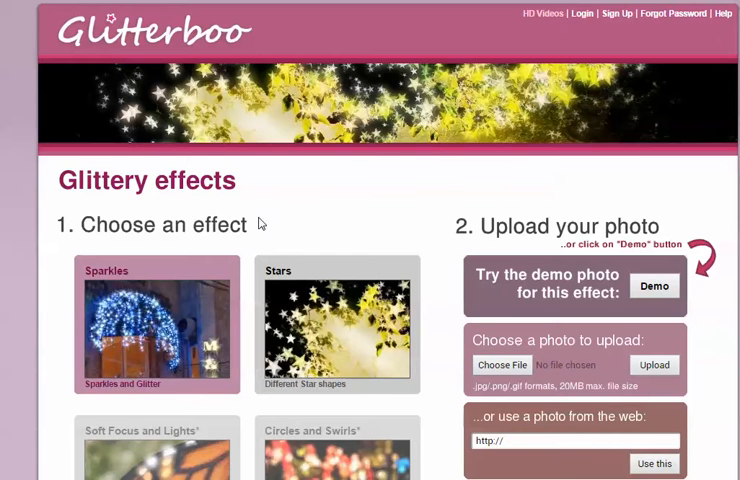
{"action": "scroll", "scroll_direction": "down", "scroll_amount": 3}
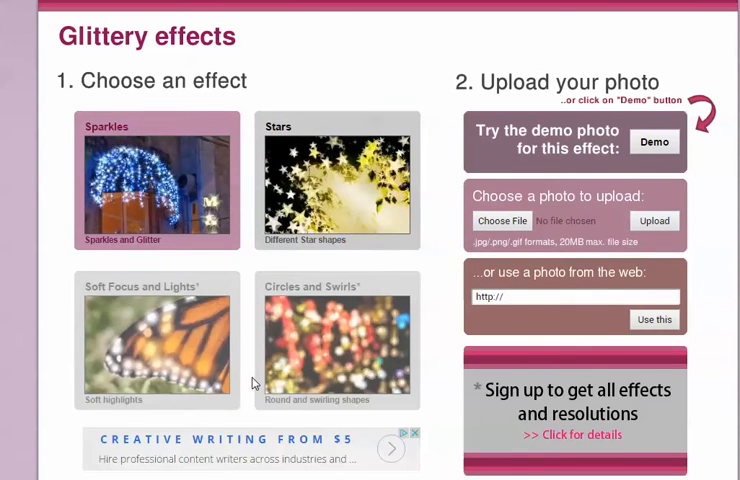
{"action": "mouse_move", "coordinate": [543, 237]}
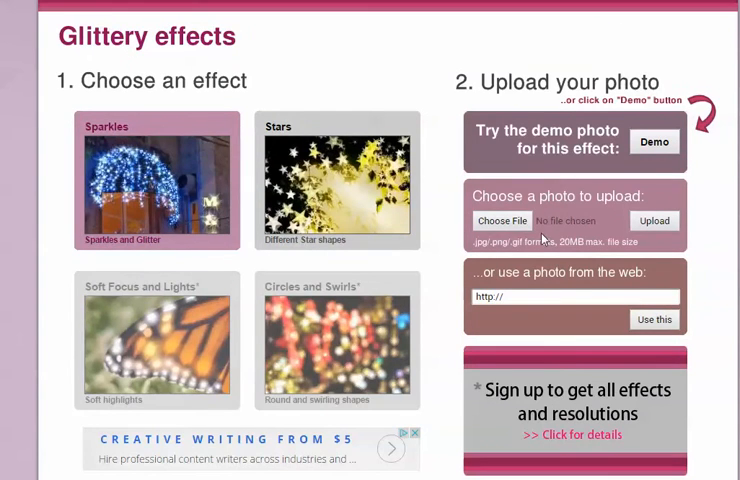
{"action": "left_click", "coordinate": [502, 220]}
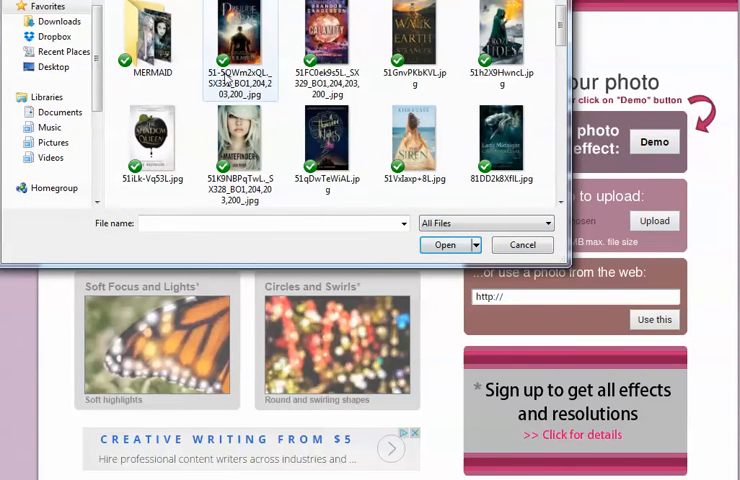
Try the Prelude to Fire, Winter and Mystic cover images in the Open dialog
{"action": "left_click", "coordinate": [238, 30]}
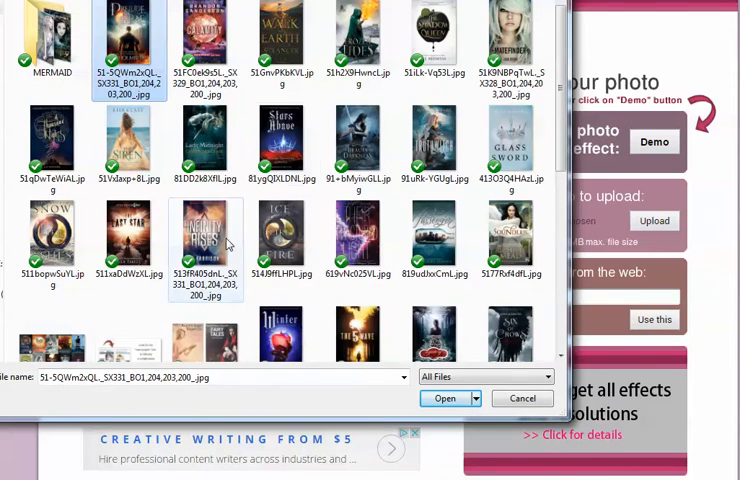
{"action": "mouse_move", "coordinate": [357, 140]}
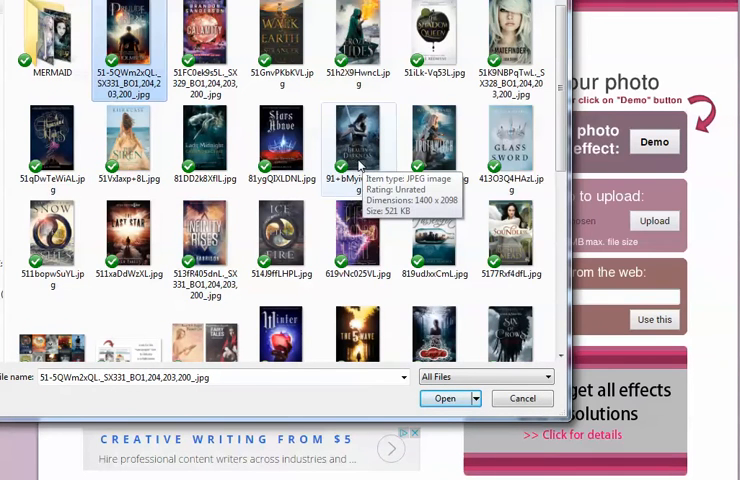
{"action": "mouse_move", "coordinate": [357, 25]}
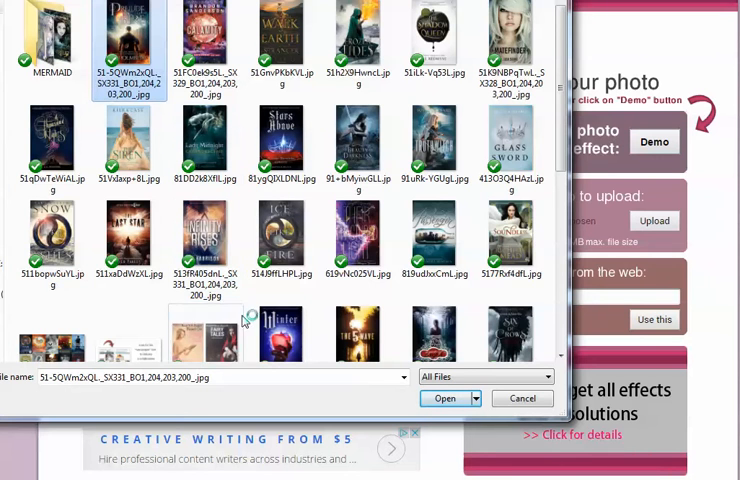
{"action": "mouse_move", "coordinate": [205, 237]}
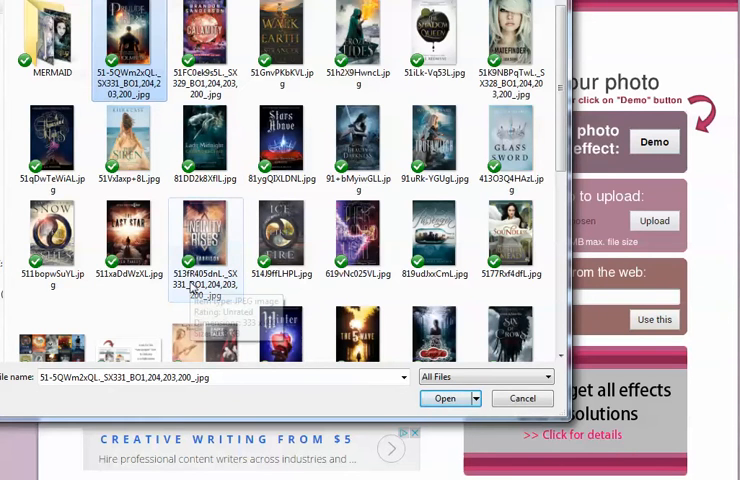
{"action": "scroll", "scroll_direction": "down", "scroll_amount": 3}
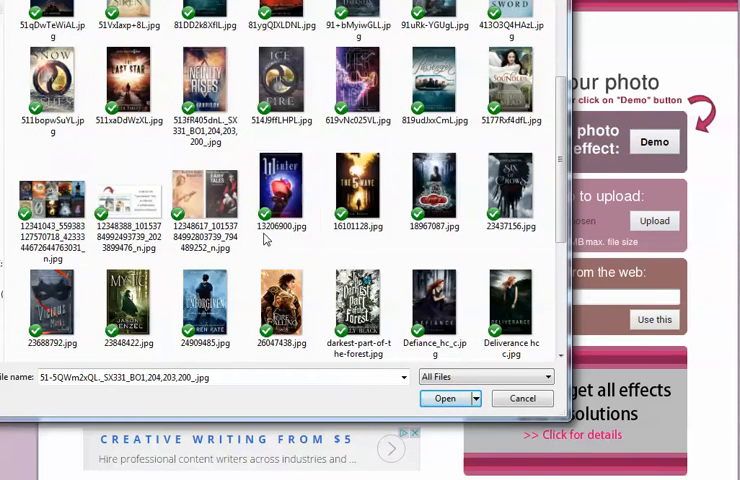
{"action": "left_click", "coordinate": [283, 188]}
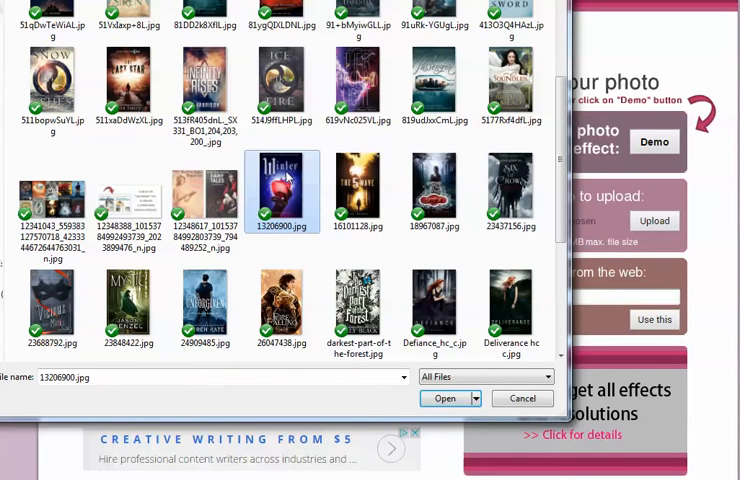
{"action": "mouse_move", "coordinate": [283, 180]}
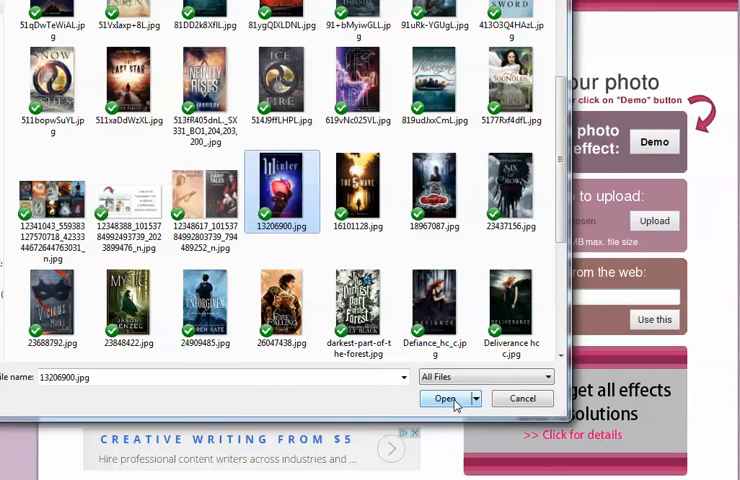
{"action": "left_click", "coordinate": [130, 307]}
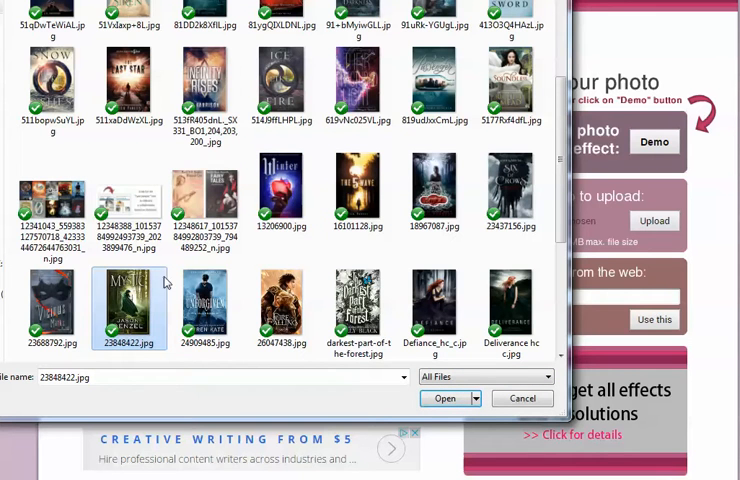
{"action": "left_click", "coordinate": [282, 190]}
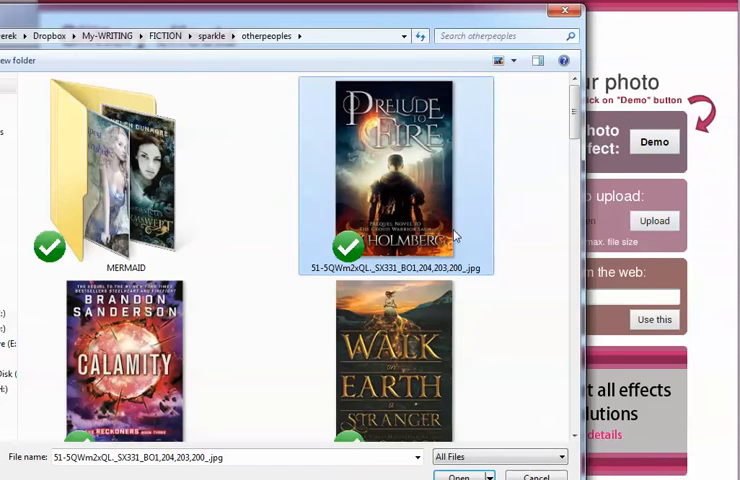
Pick the Winter cover image and return it to Glitterboo's upload form
{"action": "scroll", "scroll_direction": "down", "scroll_amount": 3}
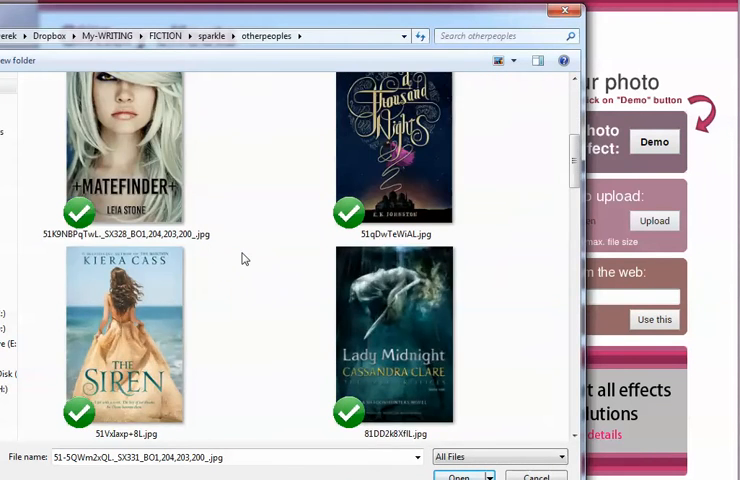
{"action": "scroll", "scroll_direction": "down", "scroll_amount": 3}
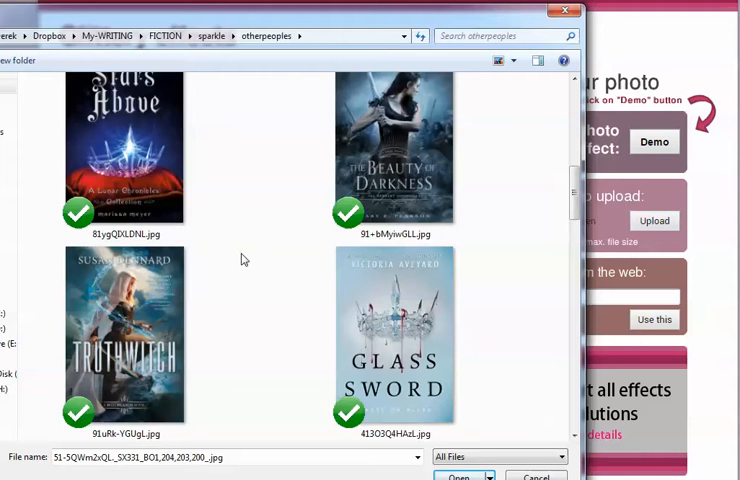
{"action": "mouse_move", "coordinate": [125, 150]}
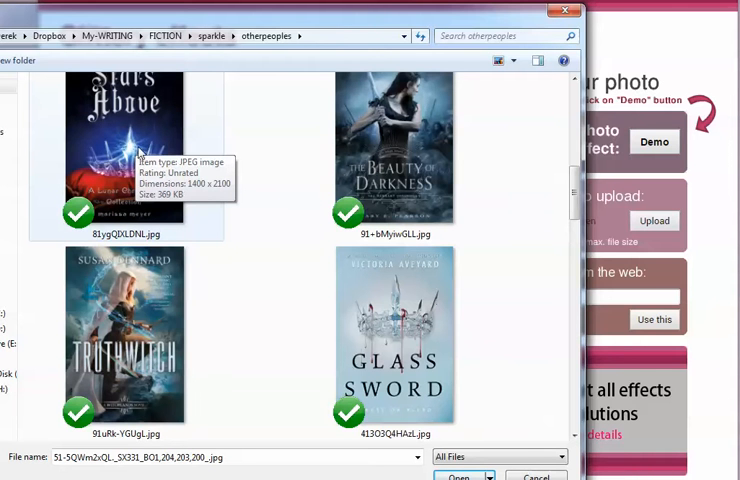
{"action": "mouse_move", "coordinate": [131, 147]}
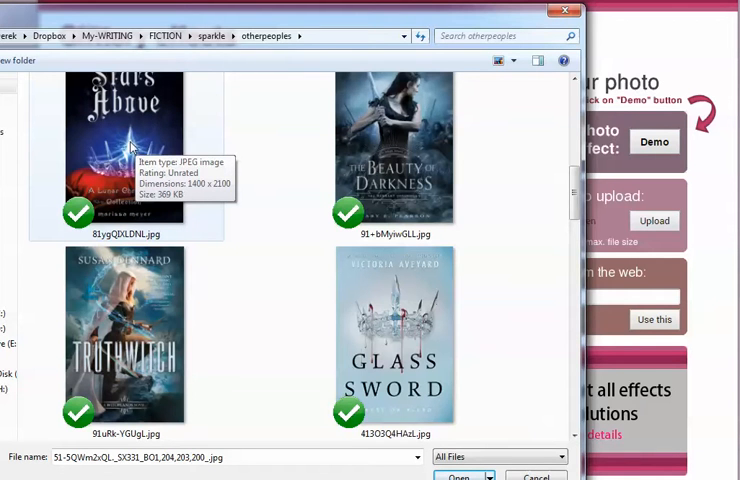
{"action": "scroll", "scroll_direction": "down", "scroll_amount": 3}
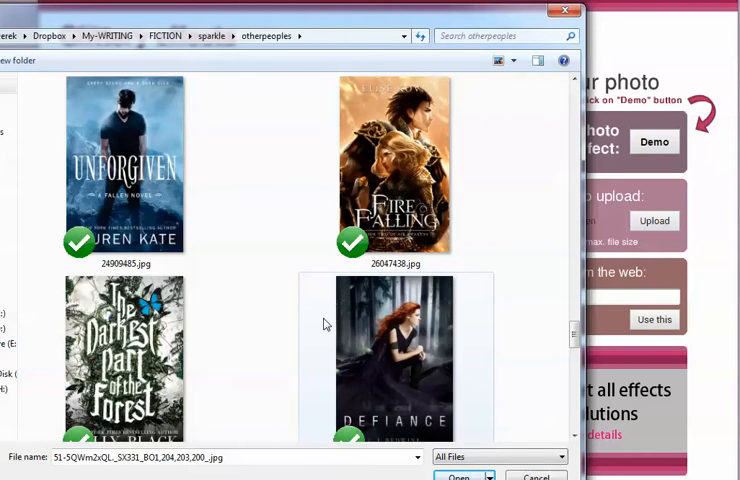
{"action": "scroll", "scroll_direction": "down", "scroll_amount": 3}
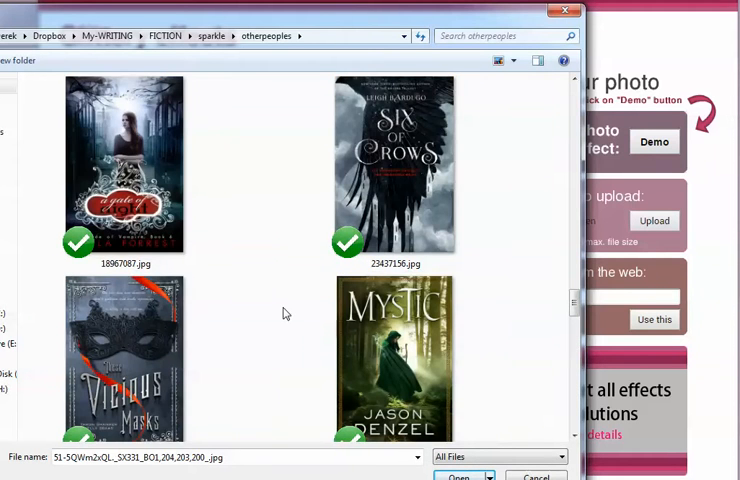
{"action": "scroll", "scroll_direction": "down", "scroll_amount": 3}
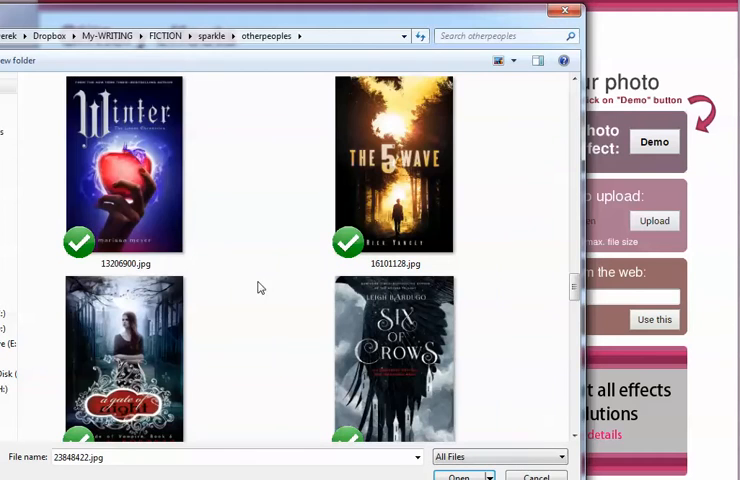
{"action": "left_click", "coordinate": [122, 165]}
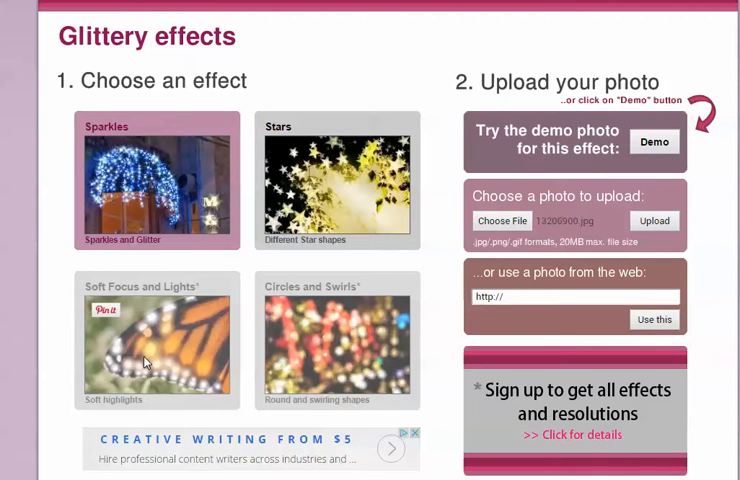
Upload the Winter cover and apply Sparkles to the red apple
{"action": "left_click", "coordinate": [654, 221]}
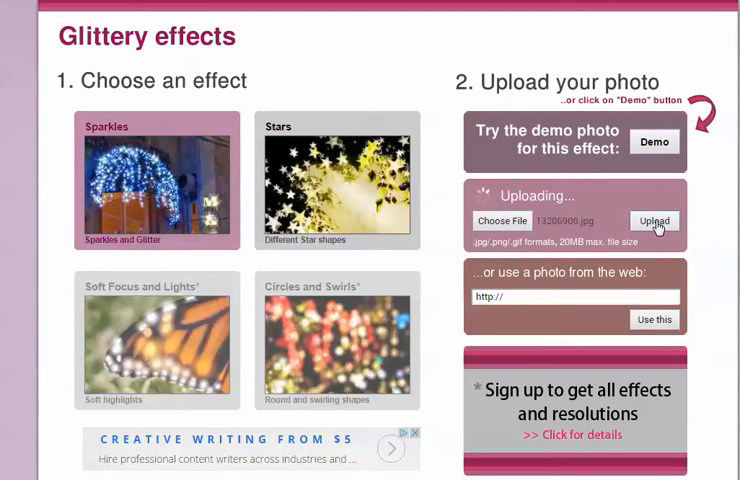
{"action": "left_click", "coordinate": [655, 221]}
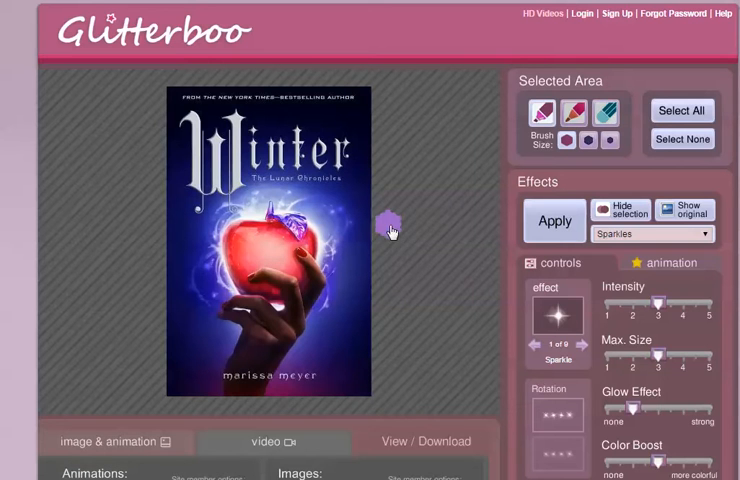
{"action": "mouse_move", "coordinate": [440, 380]}
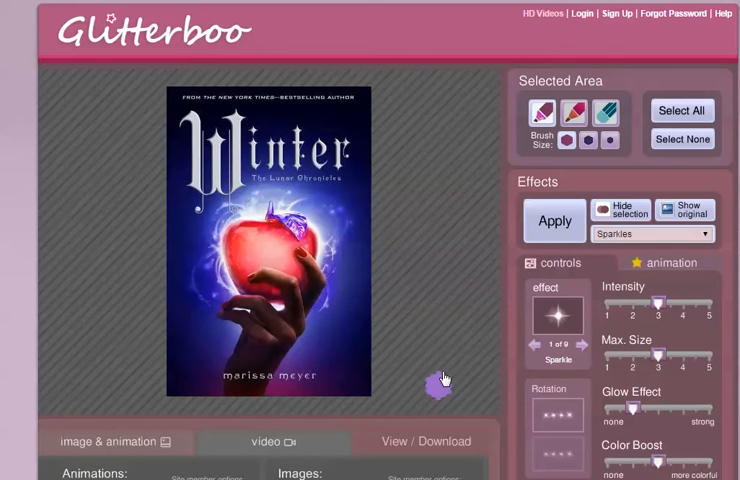
{"action": "scroll", "scroll_direction": "down", "scroll_amount": 3}
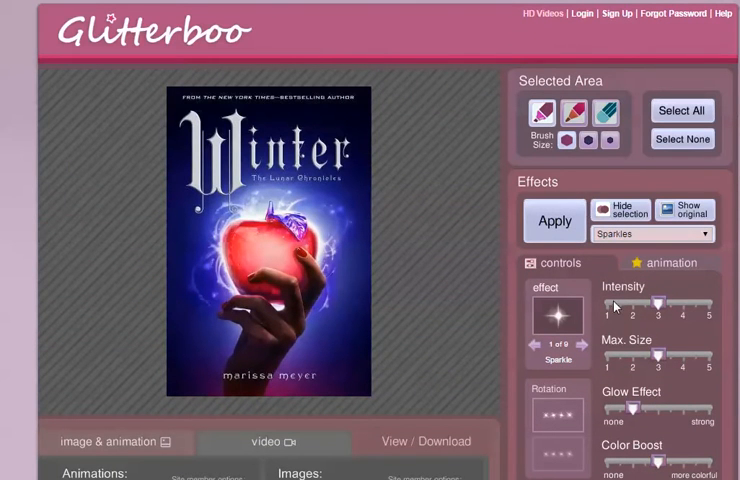
{"action": "left_click", "coordinate": [650, 233]}
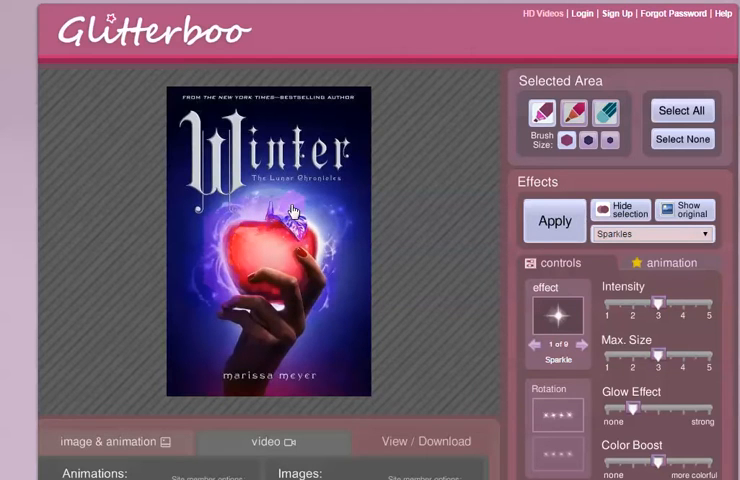
{"action": "mouse_move", "coordinate": [266, 202]}
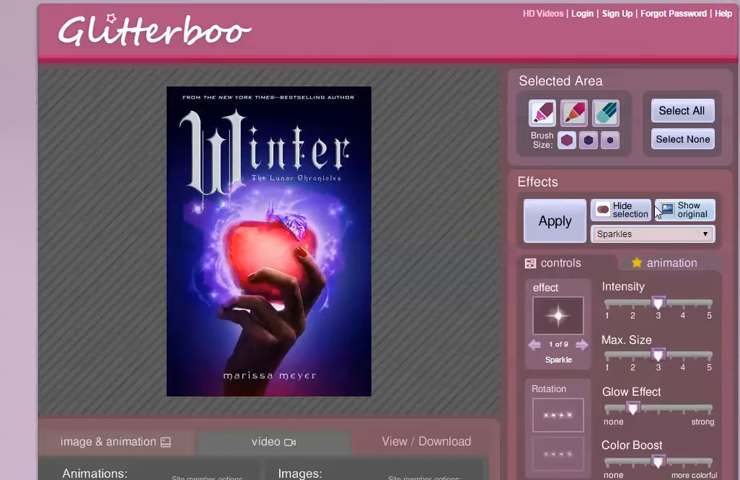
Download the Winter cover as a medium, cropped sparkle animation GIF
{"action": "scroll", "scroll_direction": "down", "scroll_amount": 3}
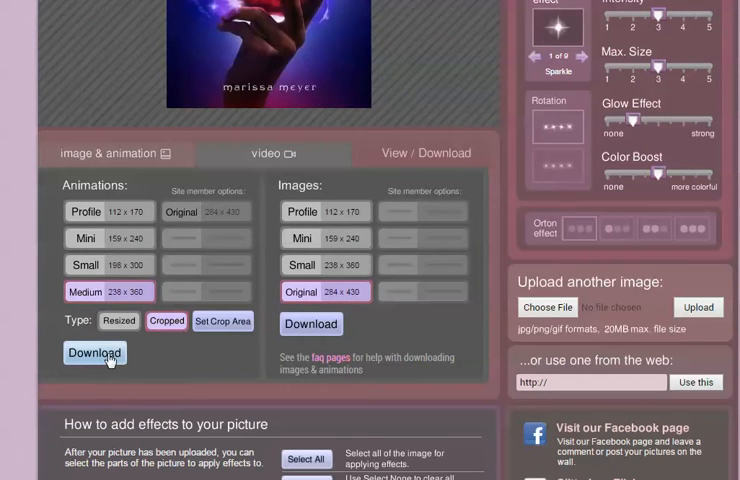
{"action": "left_click", "coordinate": [94, 352]}
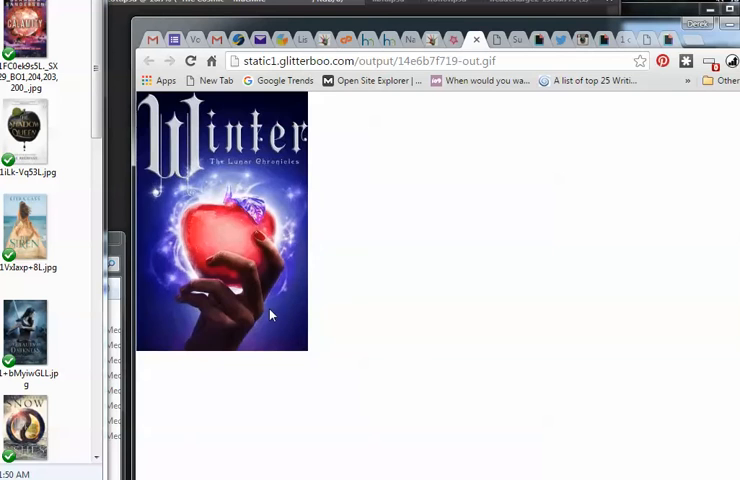
{"action": "mouse_move", "coordinate": [226, 172]}
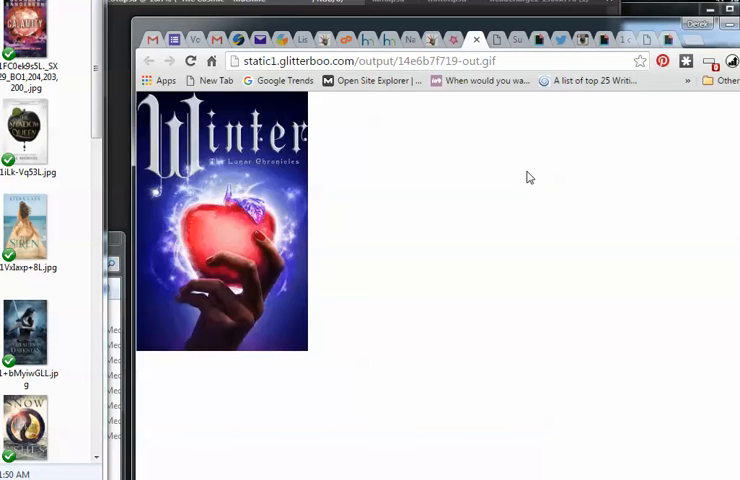
{"action": "mouse_move", "coordinate": [338, 114]}
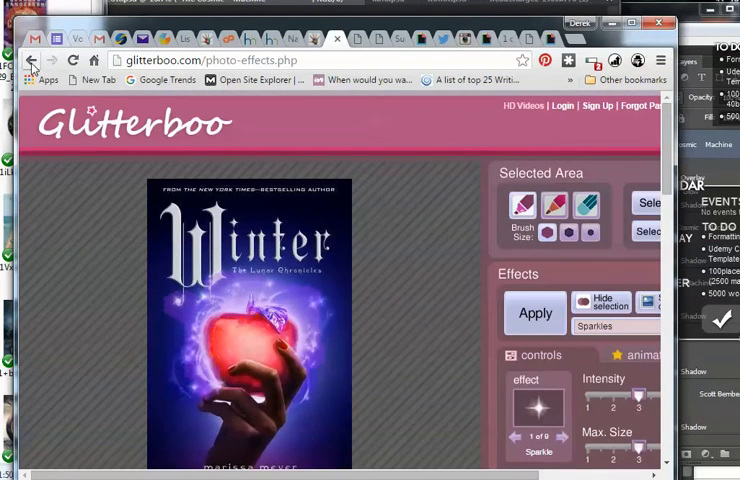
Return to the Glitterboo home page and start a new glitter effect at the upload step
{"action": "left_click", "coordinate": [34, 60]}
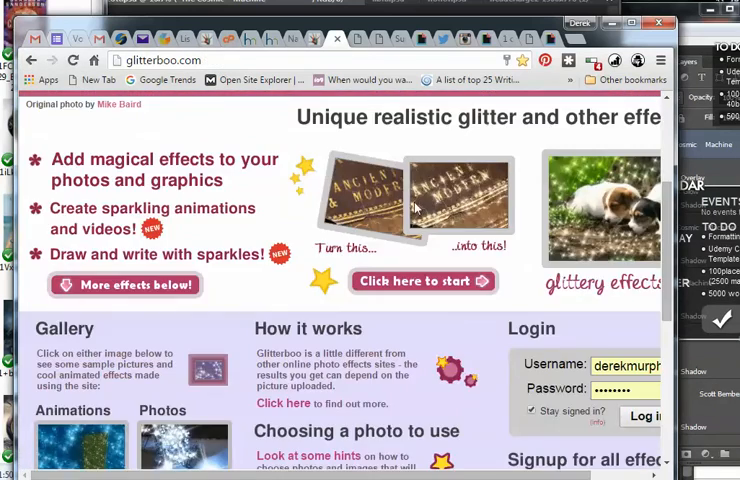
{"action": "scroll", "scroll_direction": "up", "scroll_amount": 3}
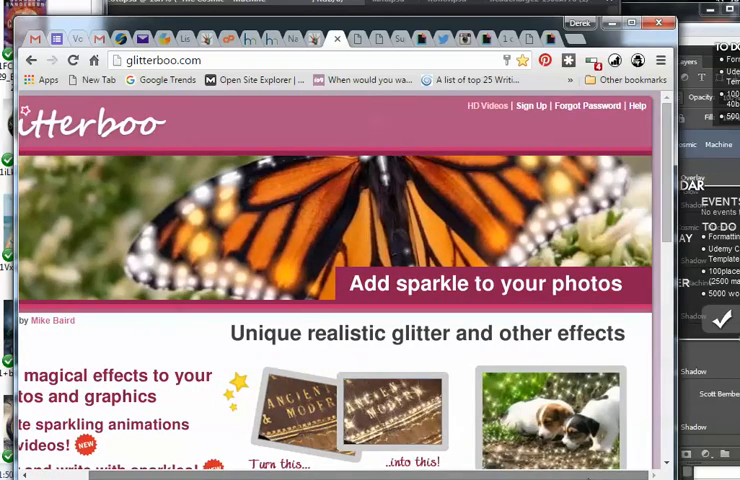
{"action": "scroll", "scroll_direction": "down", "scroll_amount": 3}
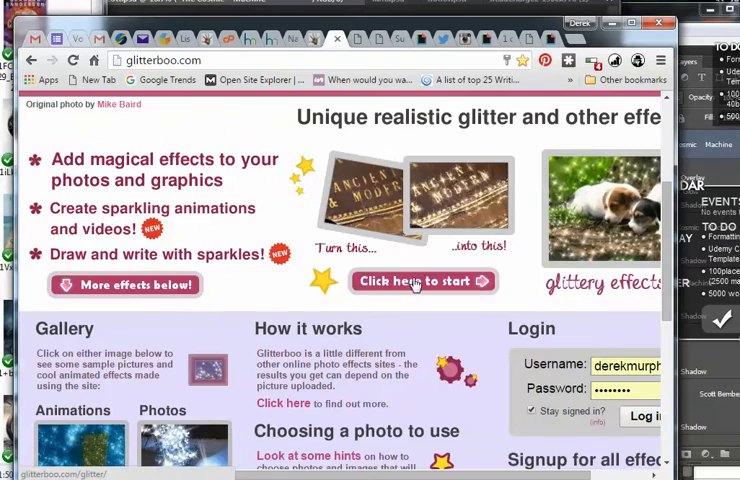
{"action": "left_click", "coordinate": [422, 281]}
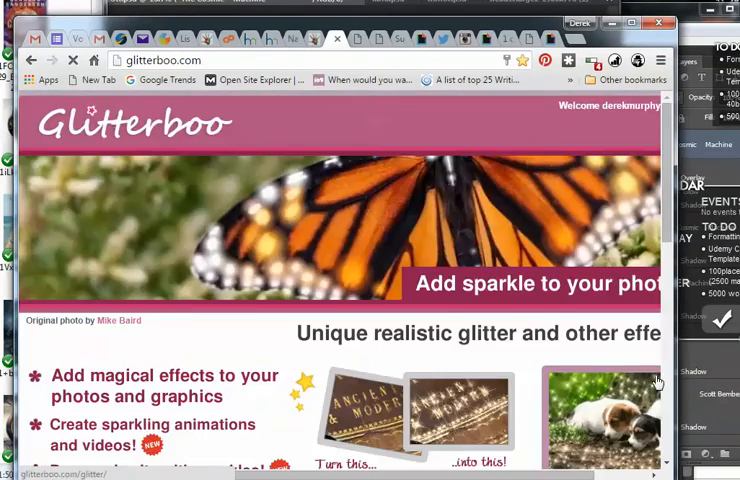
{"action": "scroll", "scroll_direction": "down", "scroll_amount": 3}
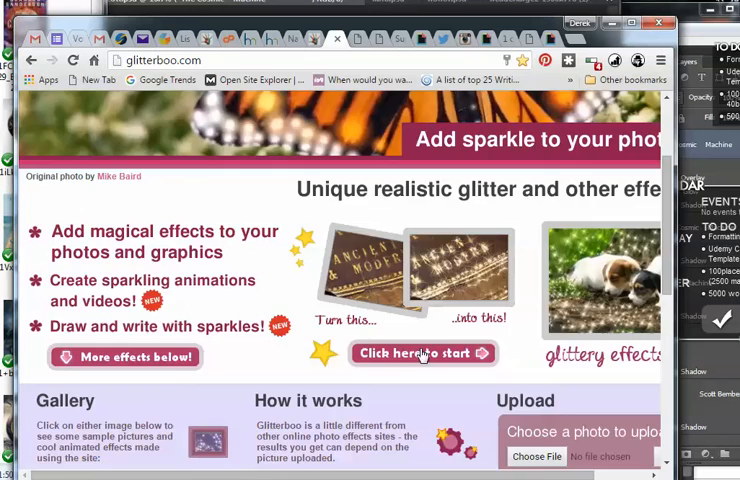
{"action": "left_click", "coordinate": [417, 353]}
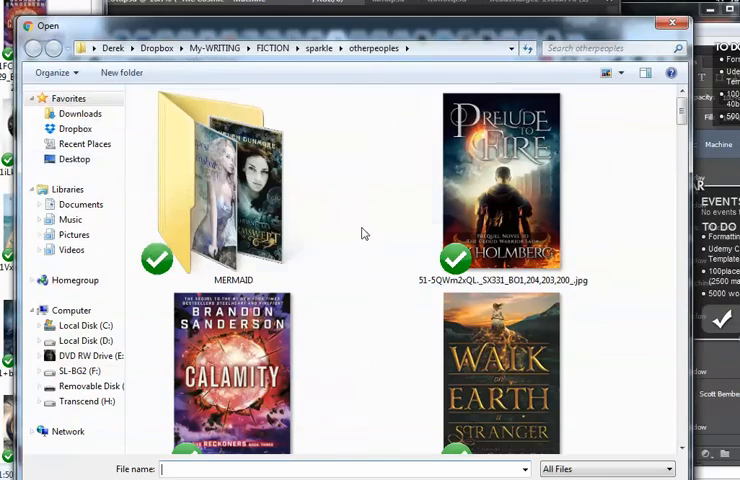
Browse the otherpeoples folder and open the Truthwitch cover image
{"action": "left_click", "coordinate": [232, 360]}
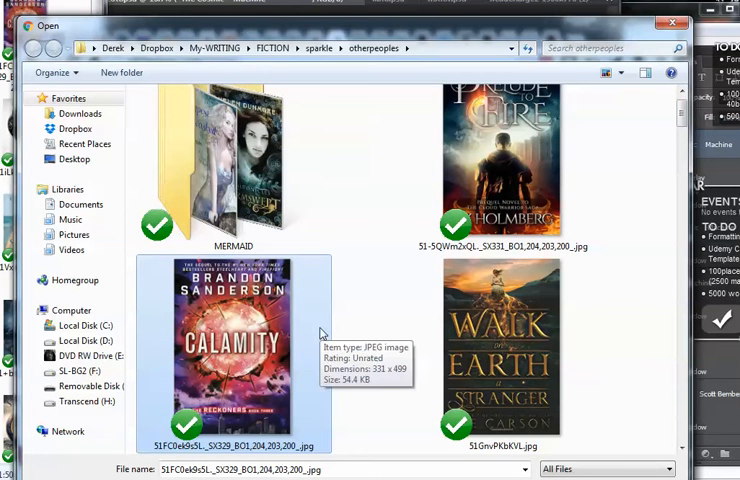
{"action": "scroll", "scroll_direction": "down", "scroll_amount": 3}
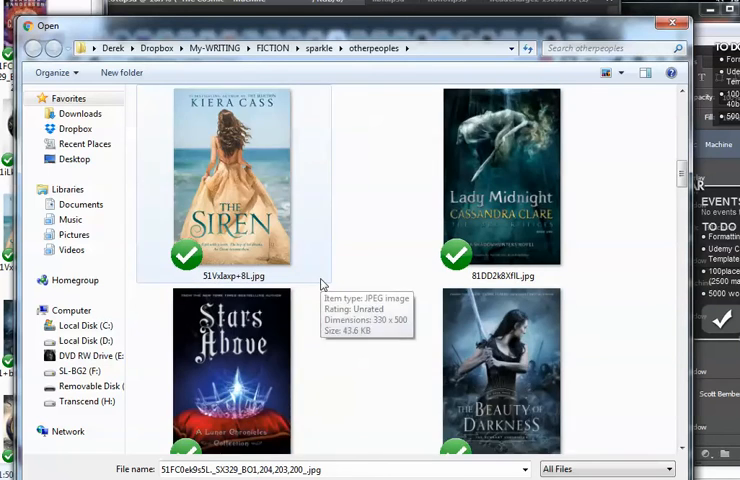
{"action": "scroll", "scroll_direction": "down", "scroll_amount": 3}
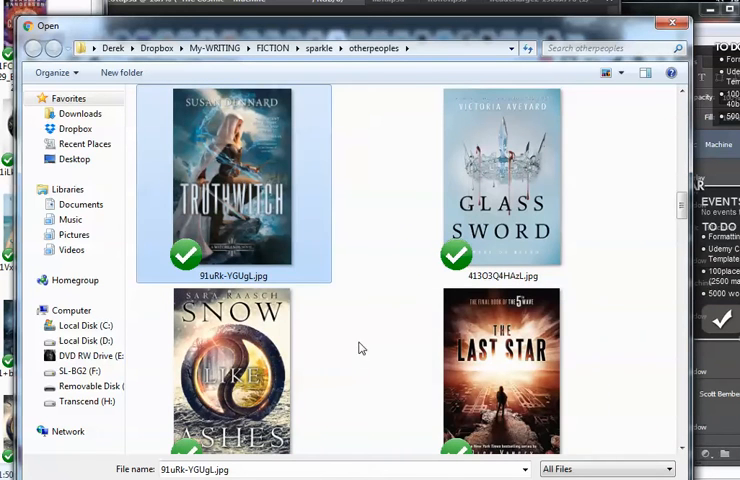
{"action": "scroll", "scroll_direction": "down", "scroll_amount": 3}
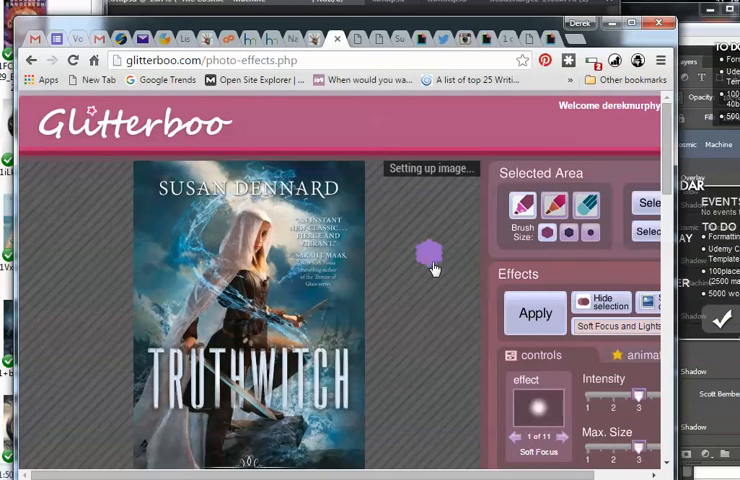
Give the whole Truthwitch cover Soft Focus and Lights, then download the extra-size resized animation
{"action": "scroll", "scroll_direction": "down", "scroll_amount": 3}
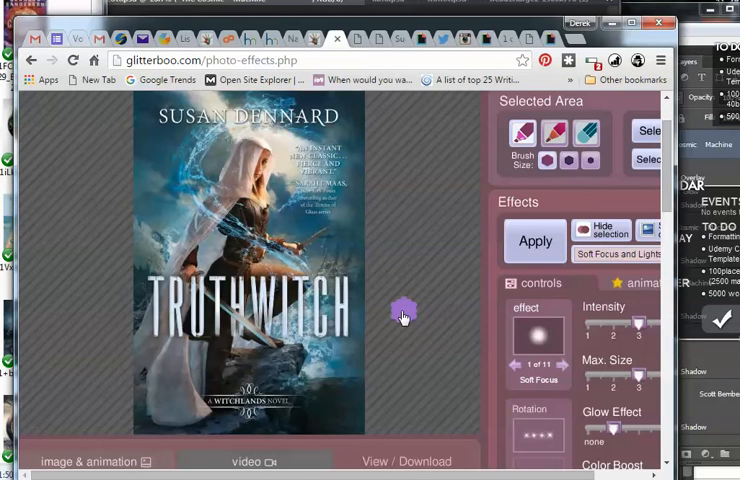
{"action": "scroll", "scroll_direction": "up", "scroll_amount": 3}
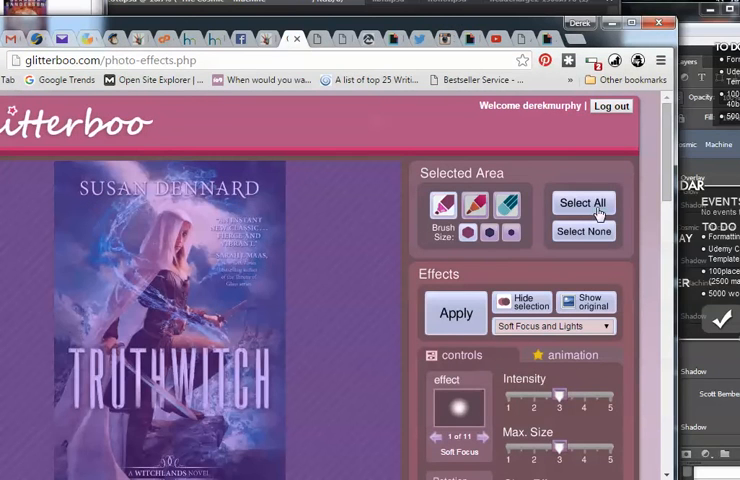
{"action": "scroll", "scroll_direction": "down", "scroll_amount": 3}
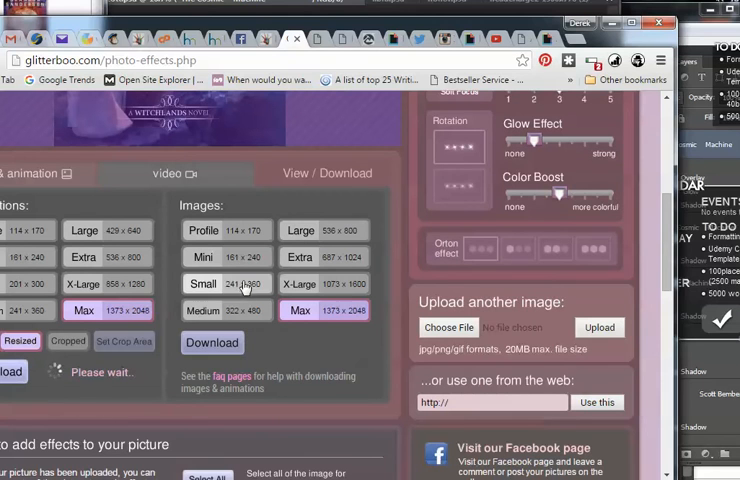
{"action": "mouse_move", "coordinate": [360, 290]}
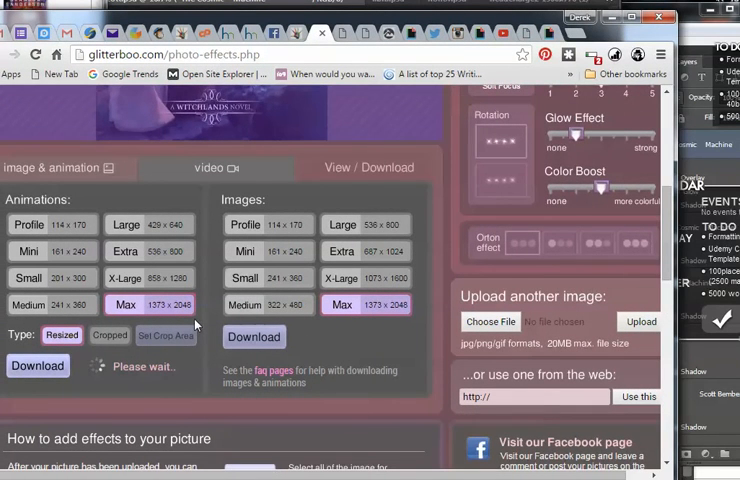
{"action": "scroll", "scroll_direction": "down", "scroll_amount": 3}
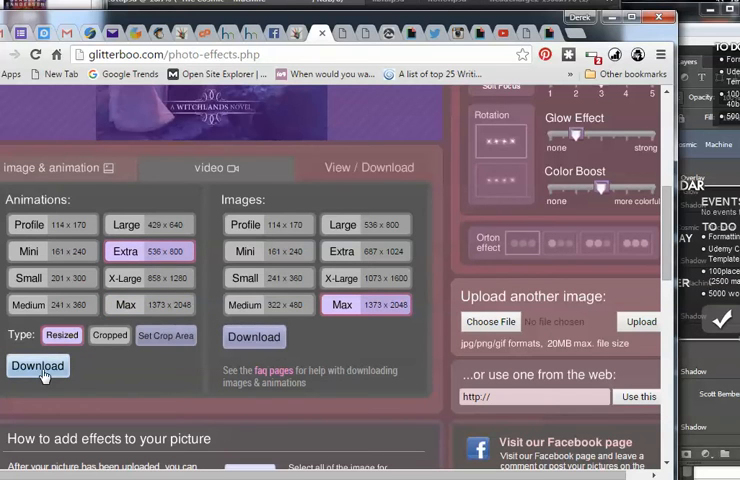
{"action": "left_click", "coordinate": [38, 366]}
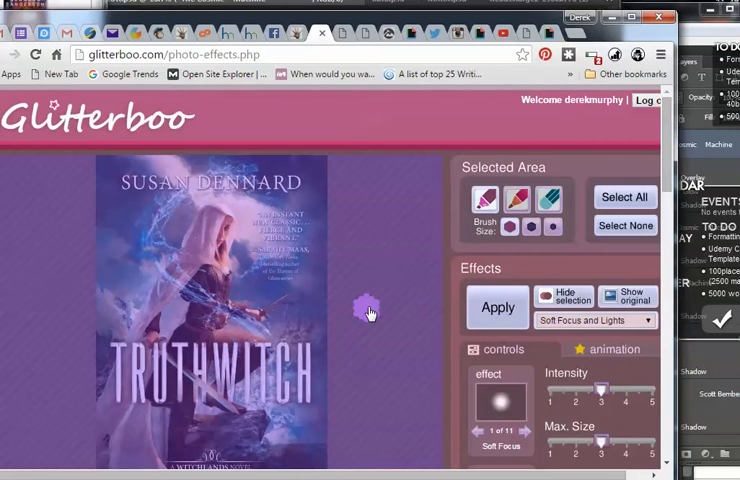
Download the small resized Truthwitch animation instead
{"action": "scroll", "scroll_direction": "down", "scroll_amount": 3}
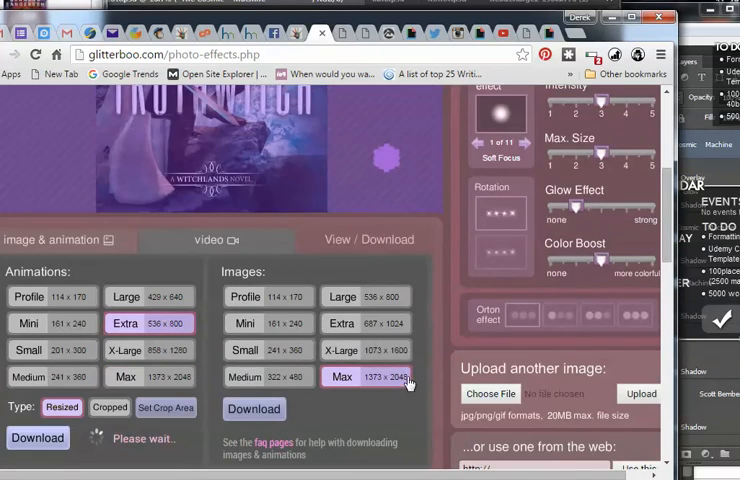
{"action": "scroll", "scroll_direction": "down", "scroll_amount": 3}
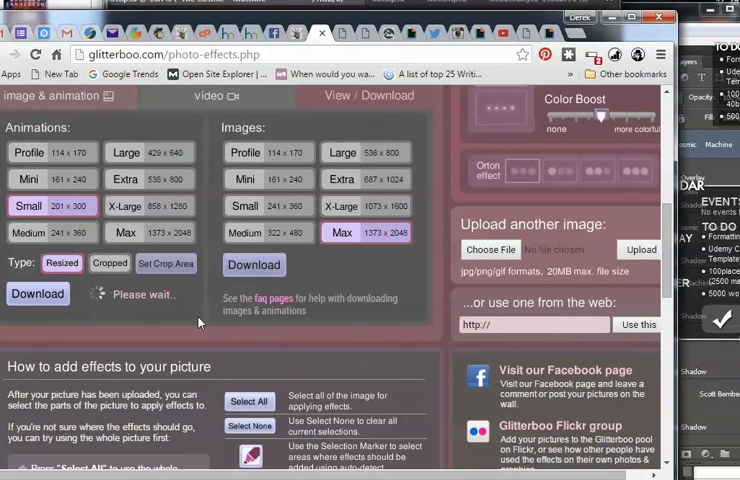
{"action": "left_click", "coordinate": [37, 293]}
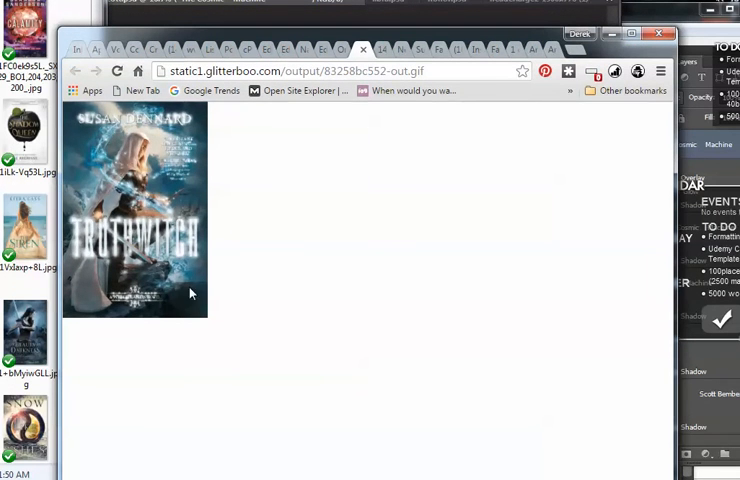
{"action": "mouse_move", "coordinate": [186, 313]}
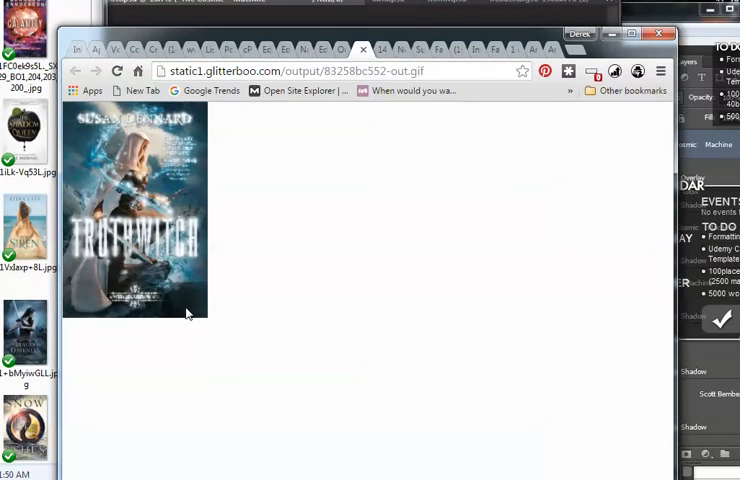
{"action": "mouse_move", "coordinate": [336, 234]}
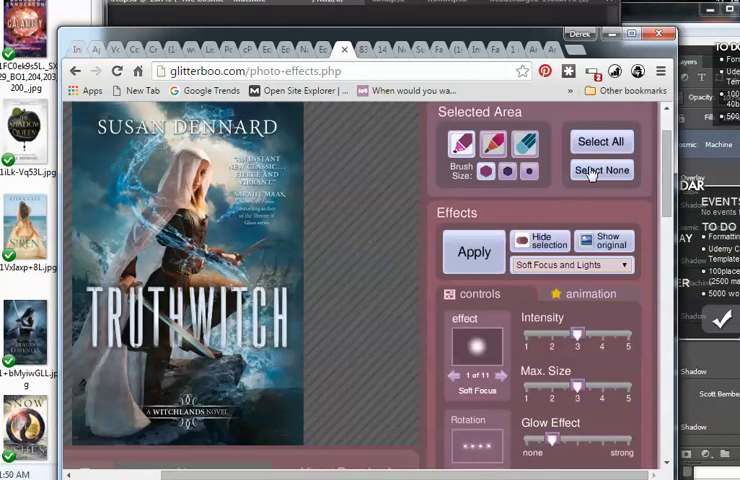
Clear the Truthwitch cover's selection with Select None and scroll to the download options
{"action": "left_click", "coordinate": [241, 370]}
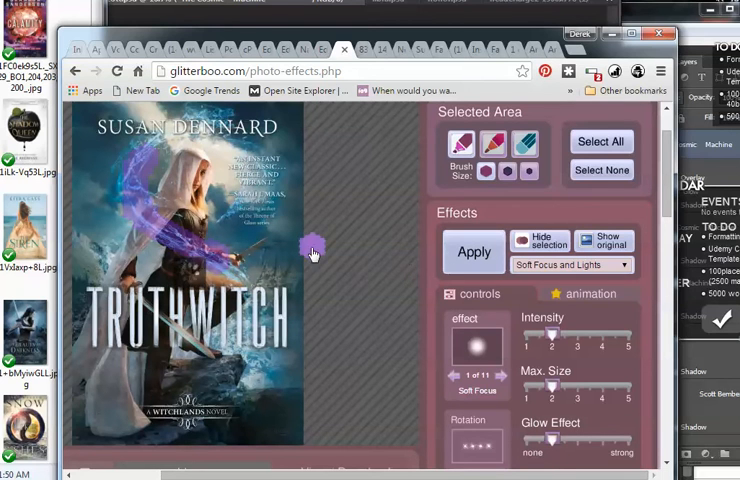
{"action": "scroll", "scroll_direction": "down", "scroll_amount": 3}
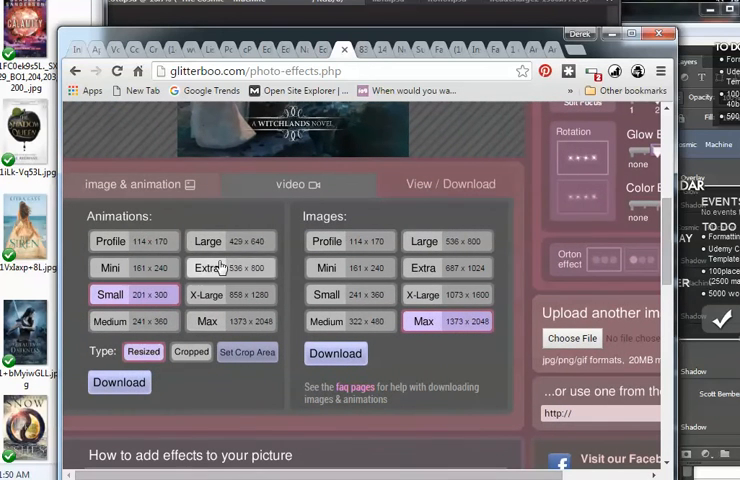
Pick the Large size for the Truthwitch glitter animation
{"action": "left_click", "coordinate": [119, 383]}
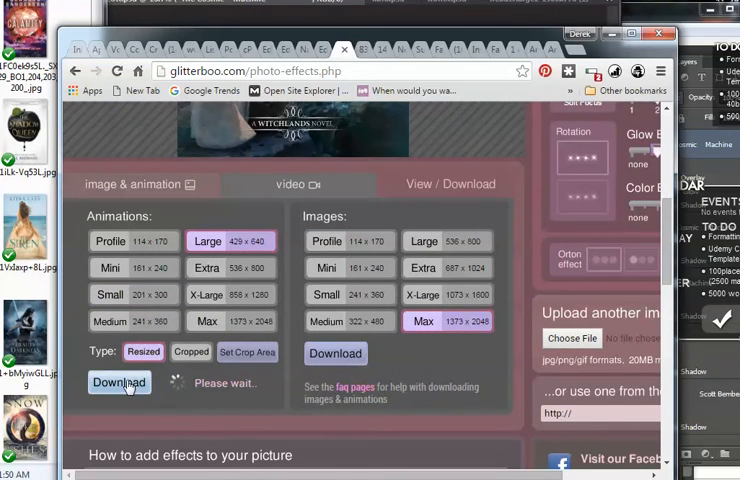
{"action": "mouse_move", "coordinate": [155, 258]}
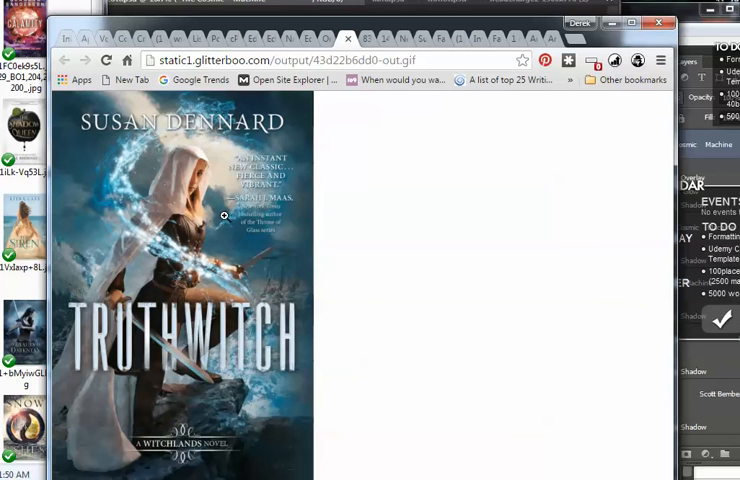
{"action": "mouse_move", "coordinate": [245, 292]}
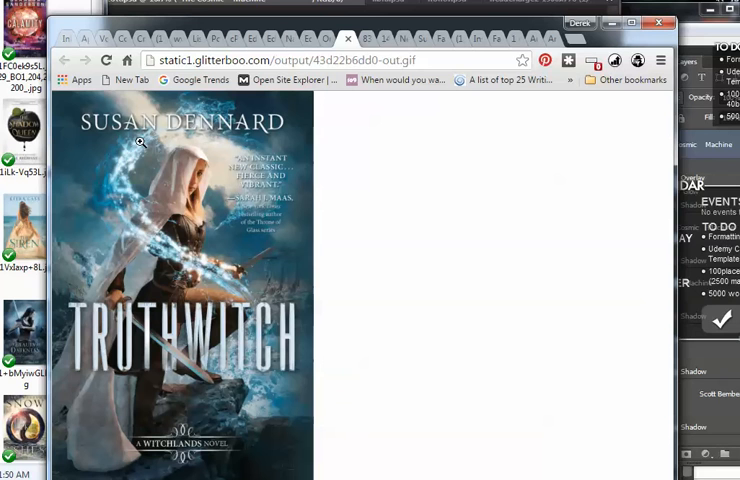
{"action": "mouse_move", "coordinate": [287, 199]}
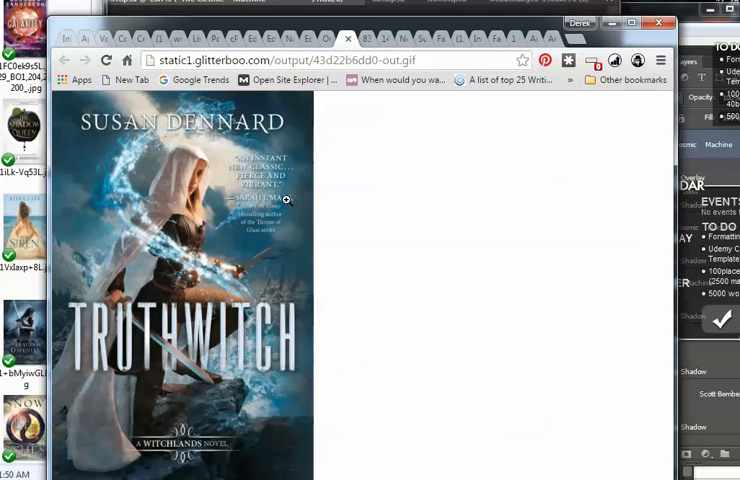
{"action": "mouse_move", "coordinate": [266, 280]}
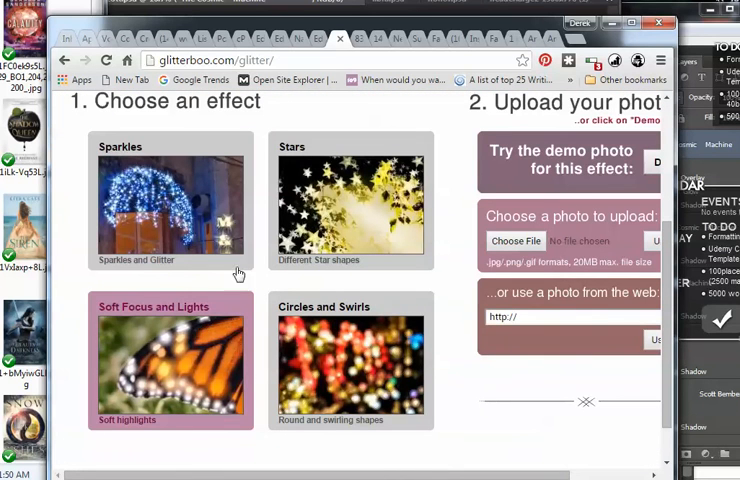
{"action": "mouse_move", "coordinate": [618, 245]}
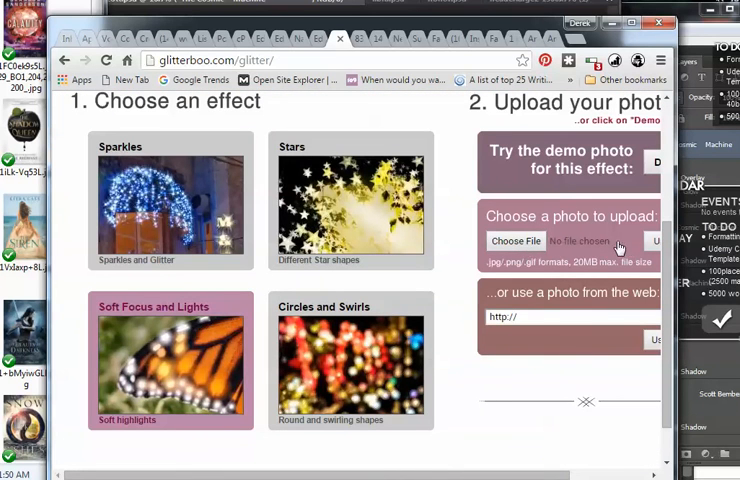
Browse the MERMAID folder, then go back to otherpeoples and scroll its covers
{"action": "left_click", "coordinate": [515, 241]}
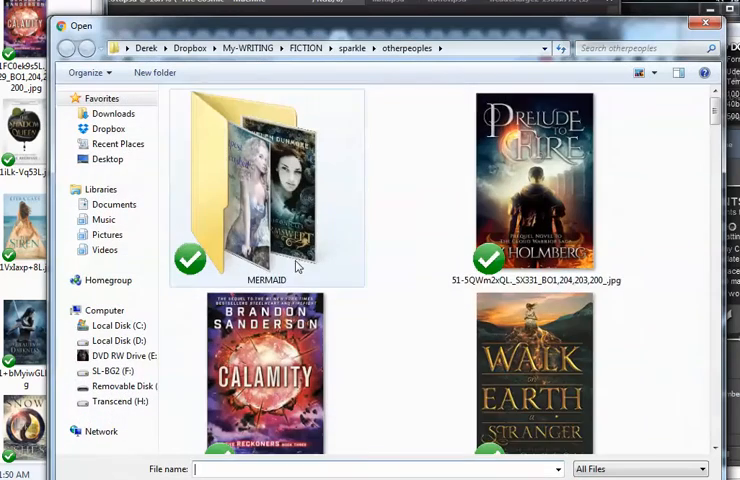
{"action": "double_click", "coordinate": [266, 185]}
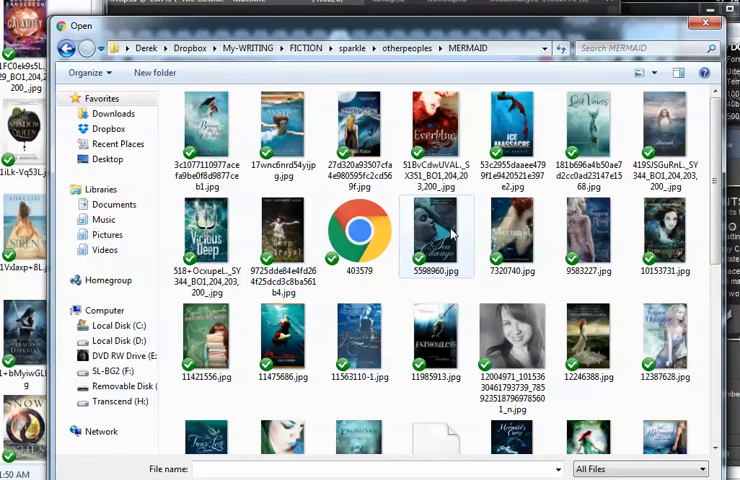
{"action": "scroll", "scroll_direction": "down", "scroll_amount": 3}
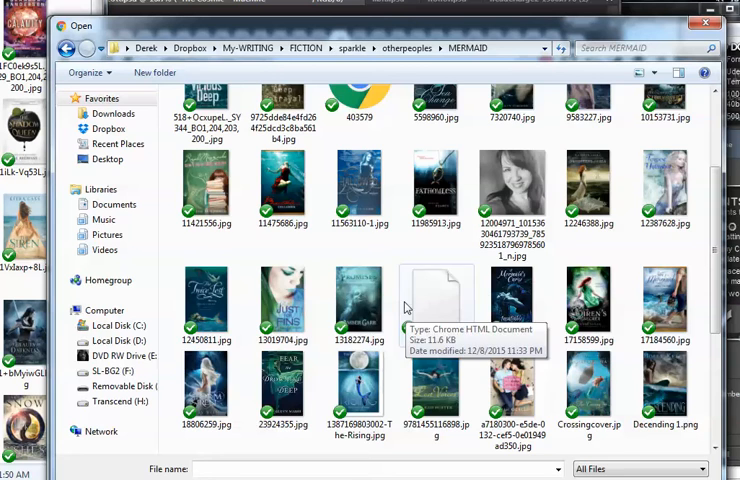
{"action": "scroll", "scroll_direction": "down", "scroll_amount": 3}
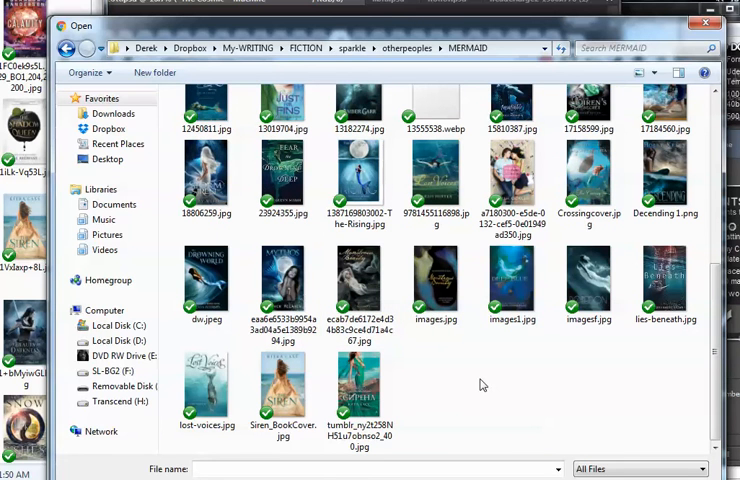
{"action": "mouse_move", "coordinate": [475, 374]}
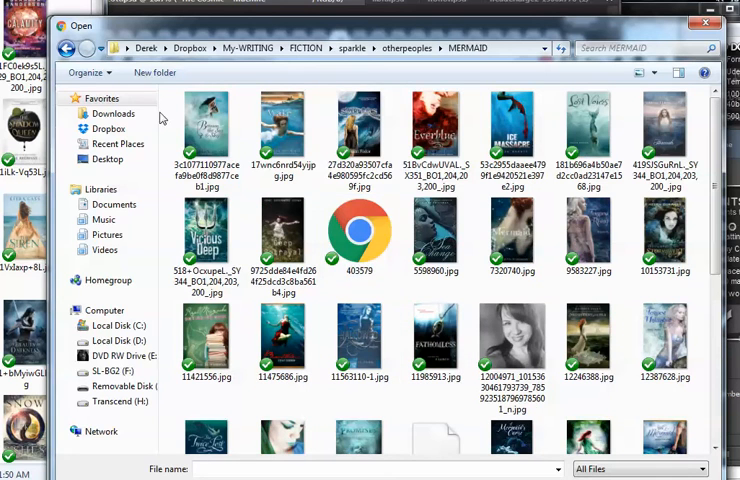
{"action": "left_click", "coordinate": [425, 48]}
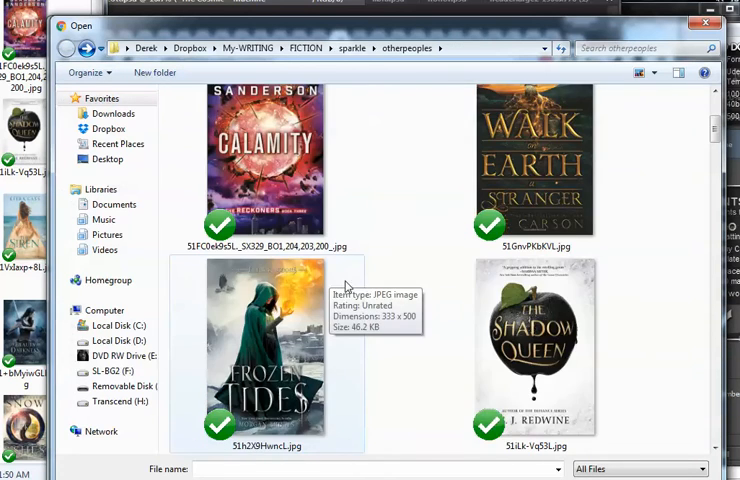
{"action": "scroll", "scroll_direction": "down", "scroll_amount": 3}
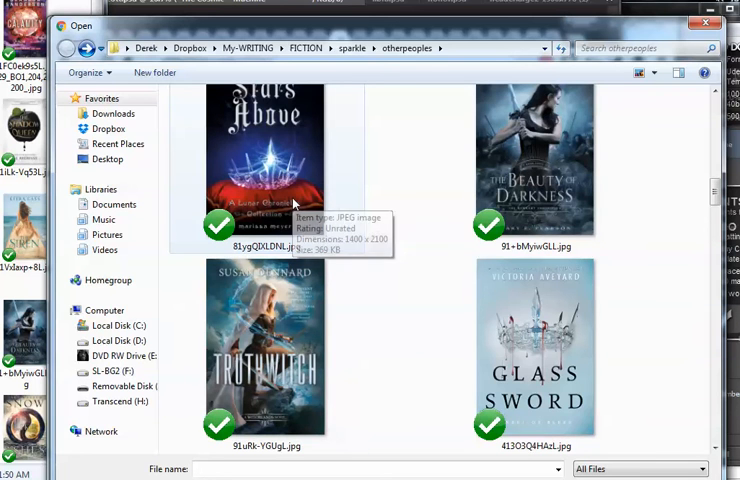
{"action": "scroll", "scroll_direction": "down", "scroll_amount": 3}
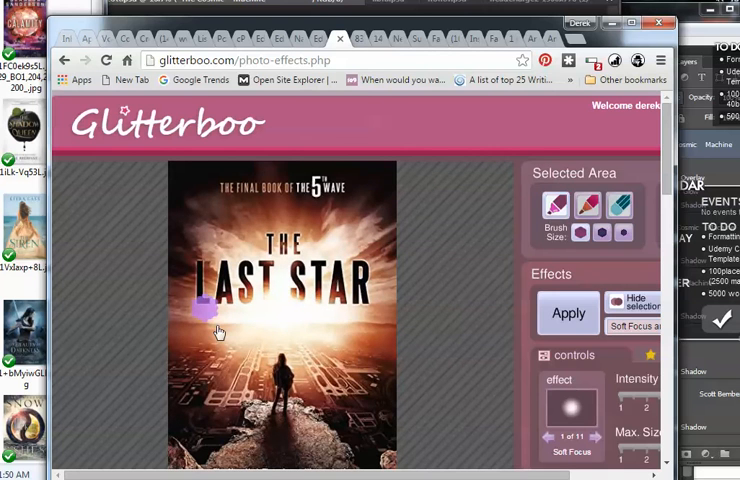
Show The Last Star's animation settings and hide the painted-area overlay
{"action": "scroll", "scroll_direction": "down", "scroll_amount": 3}
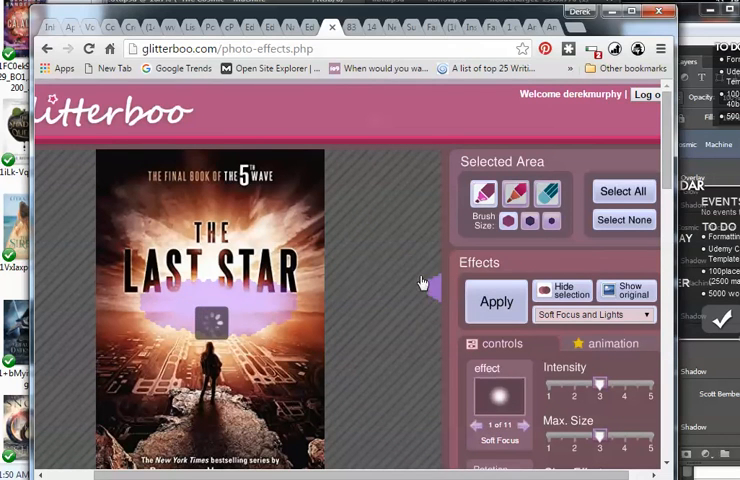
{"action": "scroll", "scroll_direction": "down", "scroll_amount": 3}
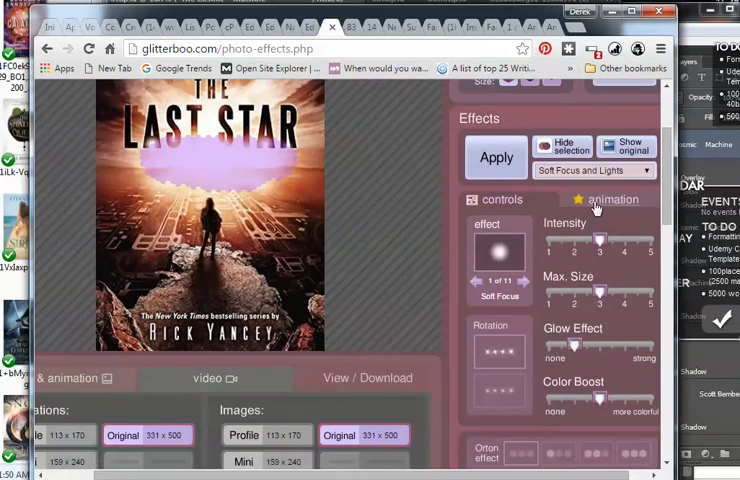
{"action": "left_click", "coordinate": [613, 199]}
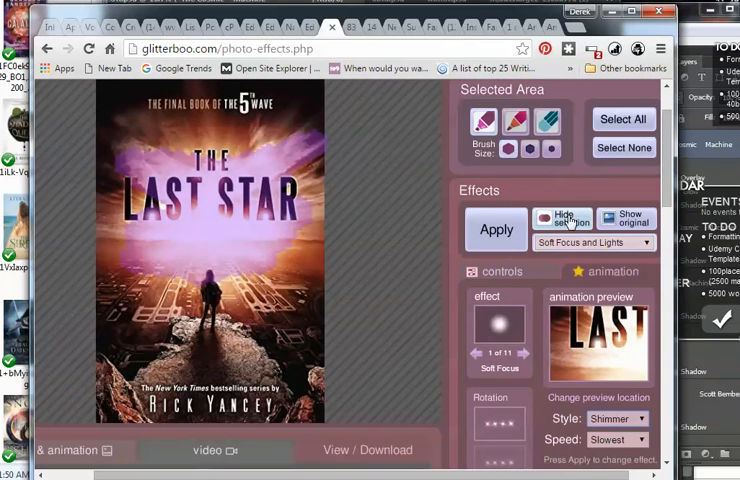
{"action": "left_click", "coordinate": [502, 271]}
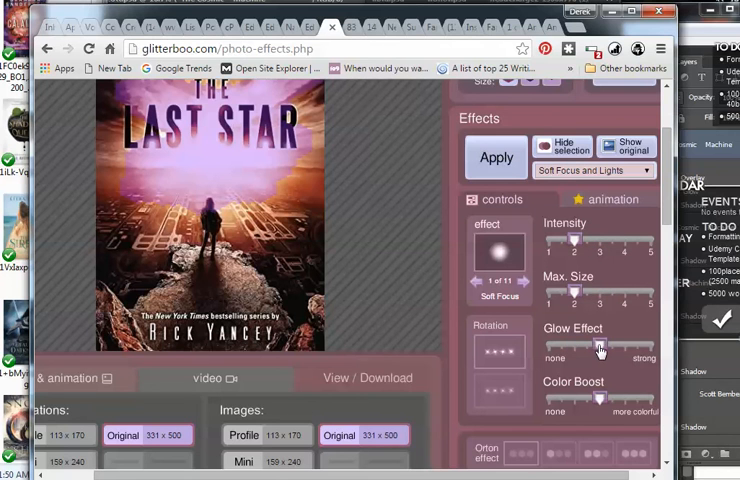
{"action": "scroll", "scroll_direction": "down", "scroll_amount": 3}
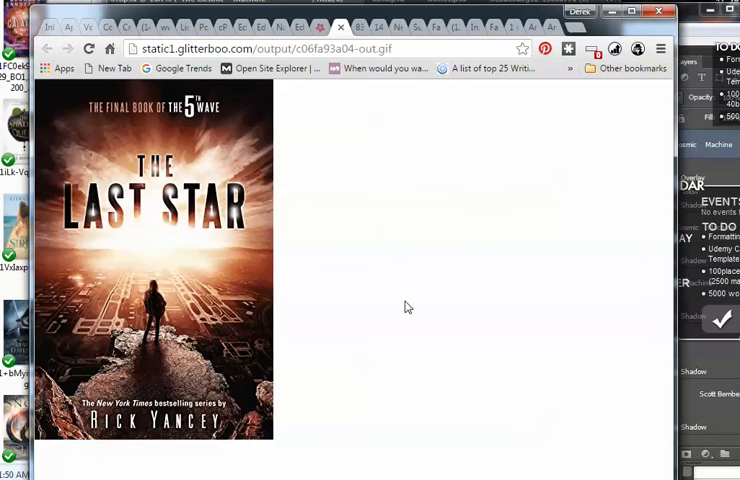
{"action": "mouse_move", "coordinate": [246, 222]}
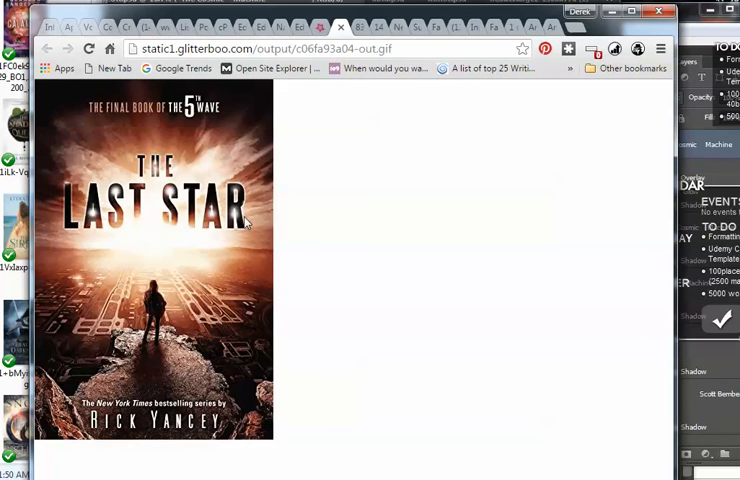
{"action": "mouse_move", "coordinate": [97, 303]}
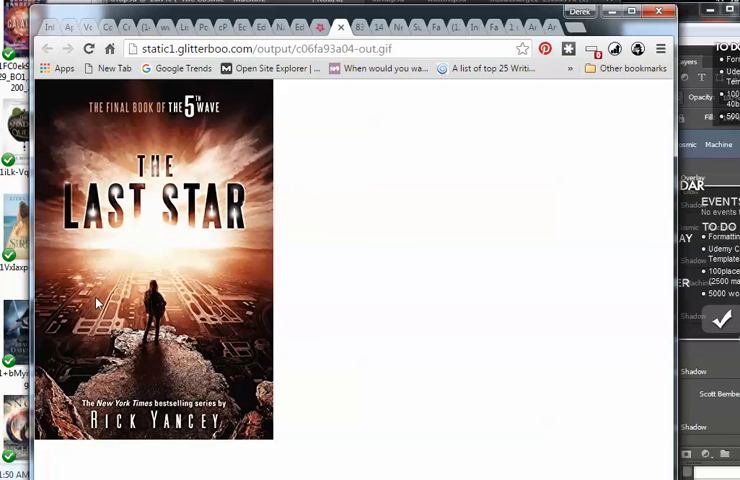
{"action": "mouse_move", "coordinate": [86, 289]}
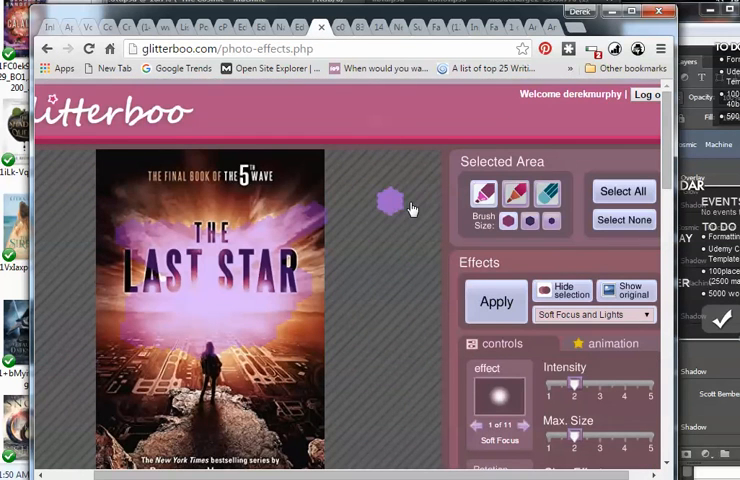
Scroll the editor page around The Last Star cover
{"action": "scroll", "scroll_direction": "down", "scroll_amount": 3}
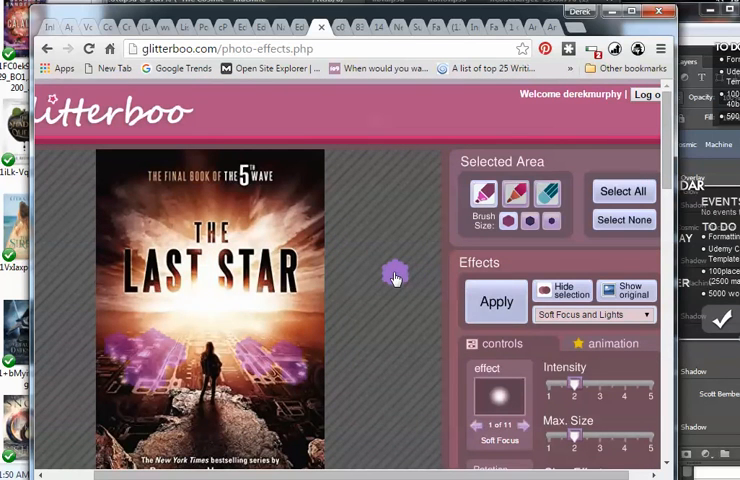
{"action": "scroll", "scroll_direction": "down", "scroll_amount": 3}
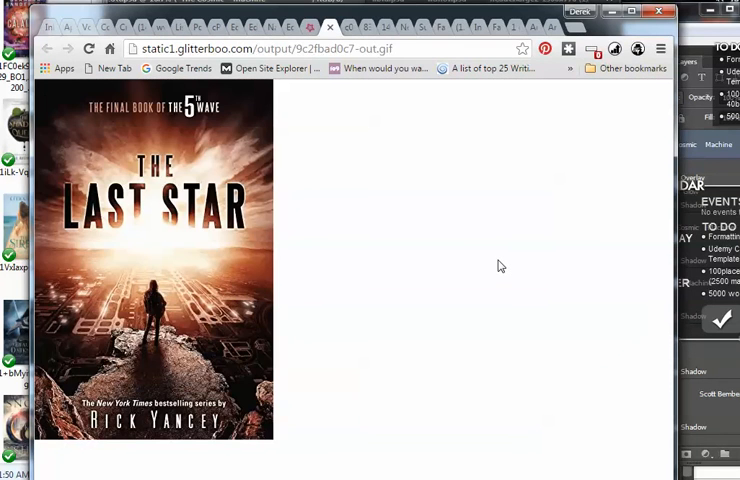
{"action": "mouse_move", "coordinate": [190, 178]}
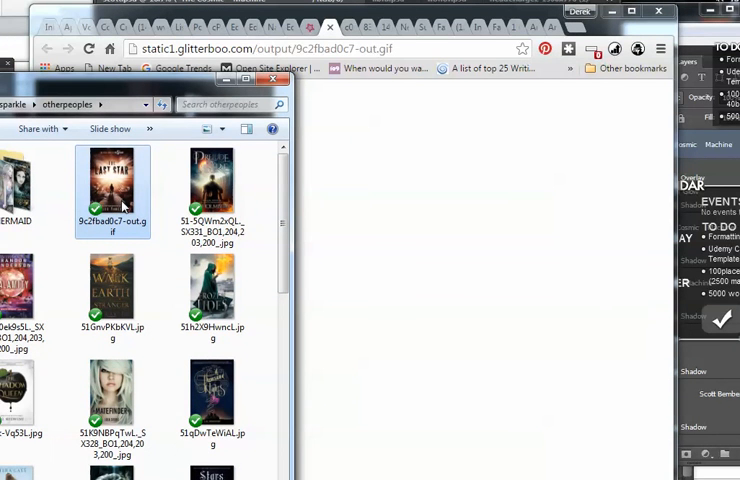
{"action": "mouse_move", "coordinate": [121, 185]}
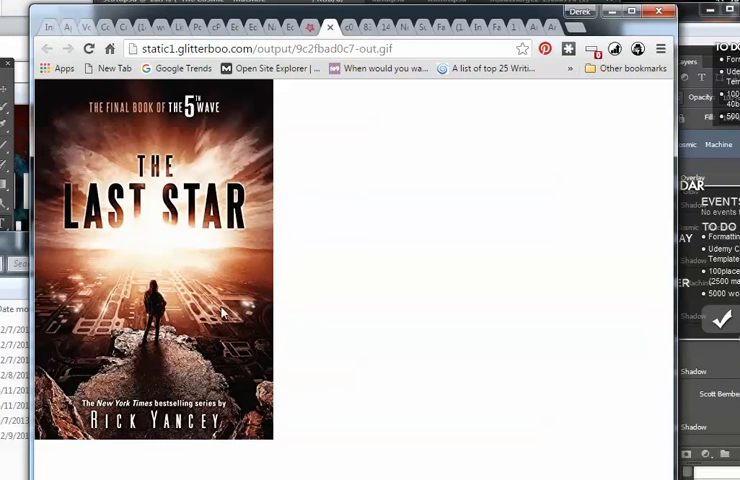
{"action": "mouse_move", "coordinate": [518, 94]}
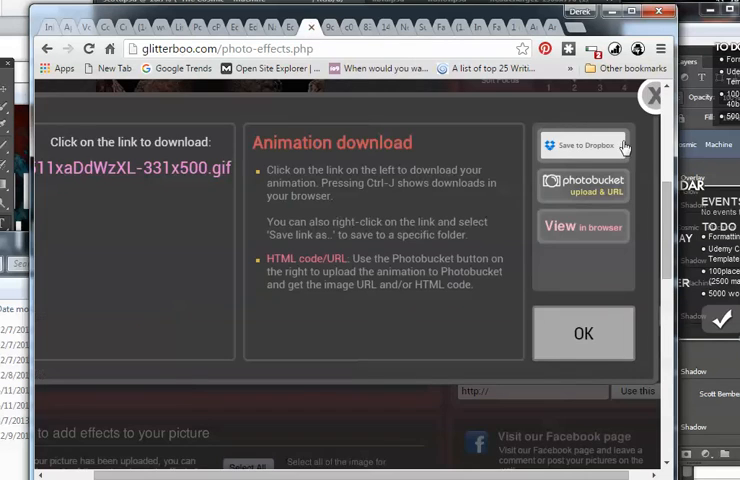
Dismiss the Animation download window to return to the editor
{"action": "left_click", "coordinate": [650, 96]}
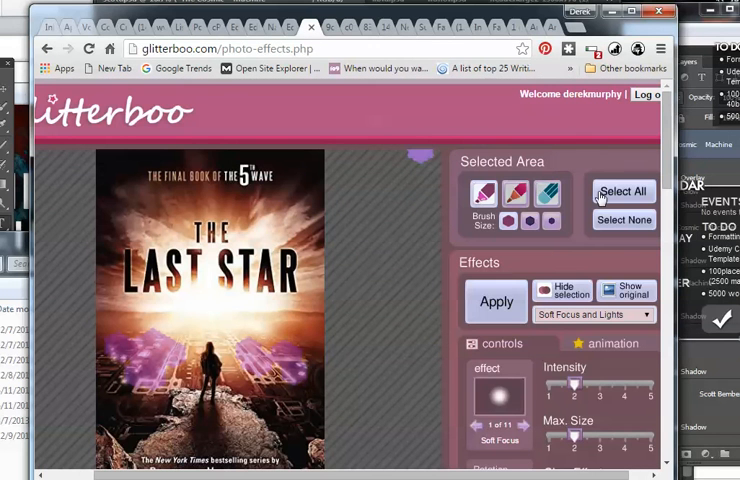